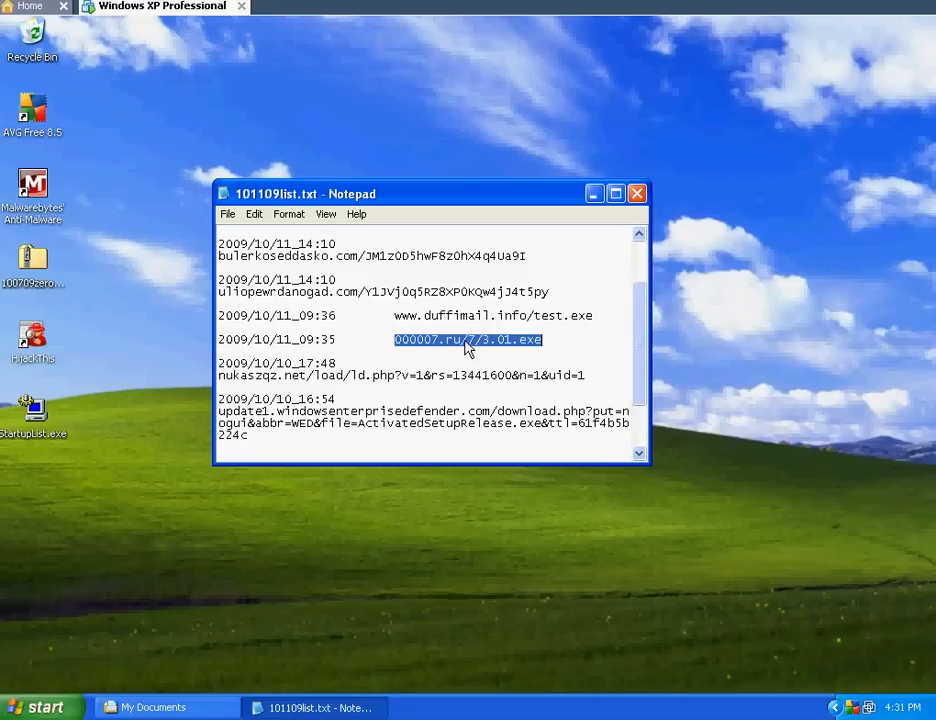
{"action": "mouse_move", "coordinate": [483, 367]}
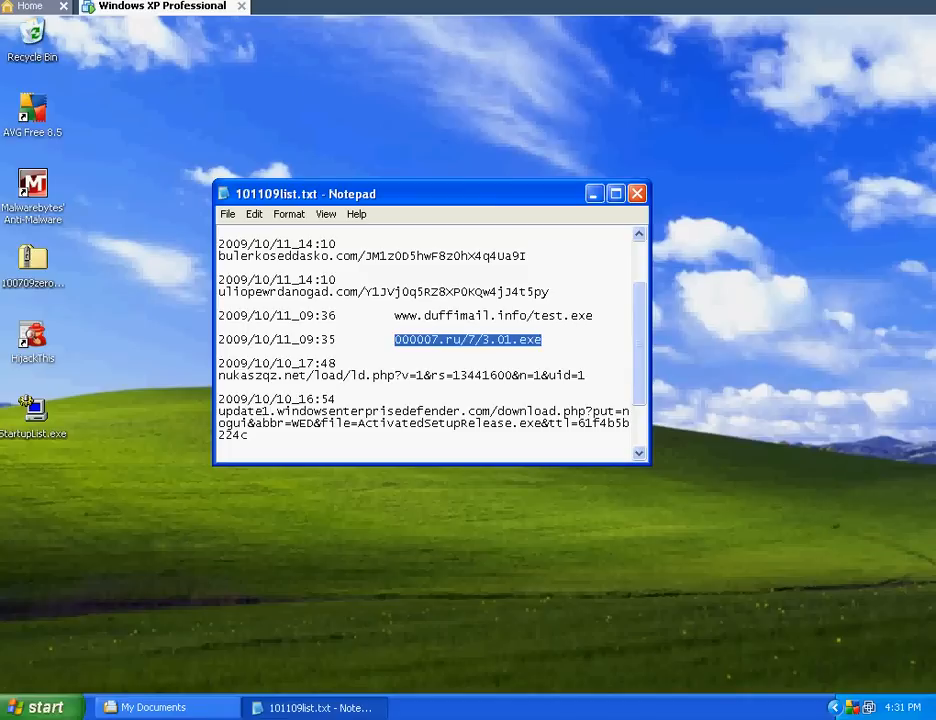
- Copy the 000007.ru/7/3.01.exe address from the Notepad sample list
{"action": "right_click", "coordinate": [467, 339]}
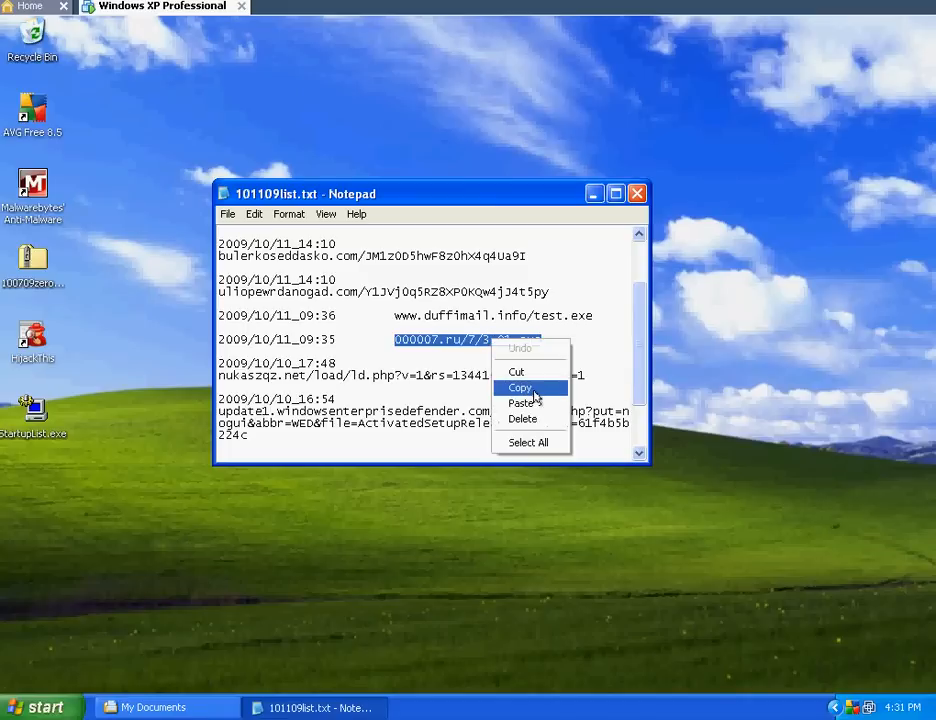
{"action": "left_click", "coordinate": [520, 387]}
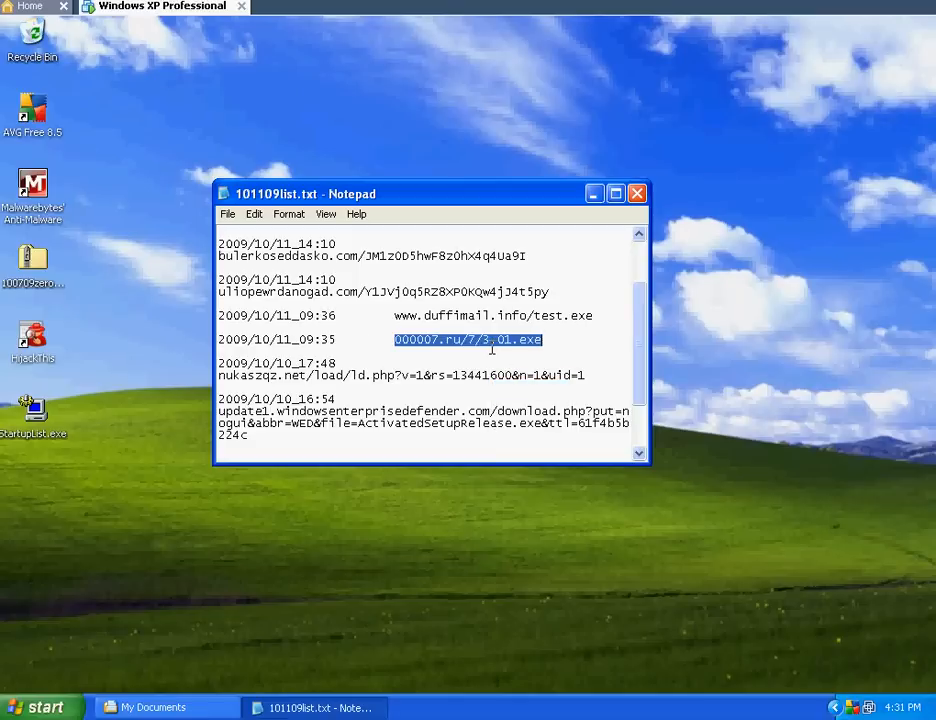
{"action": "left_click", "coordinate": [40, 707]}
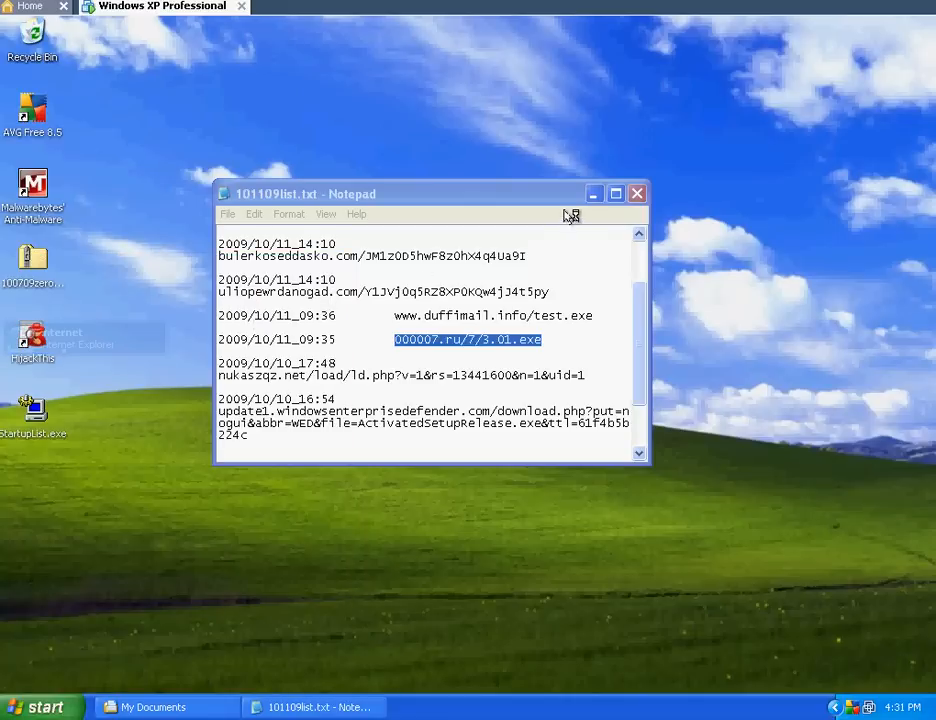
{"action": "mouse_move", "coordinate": [594, 193]}
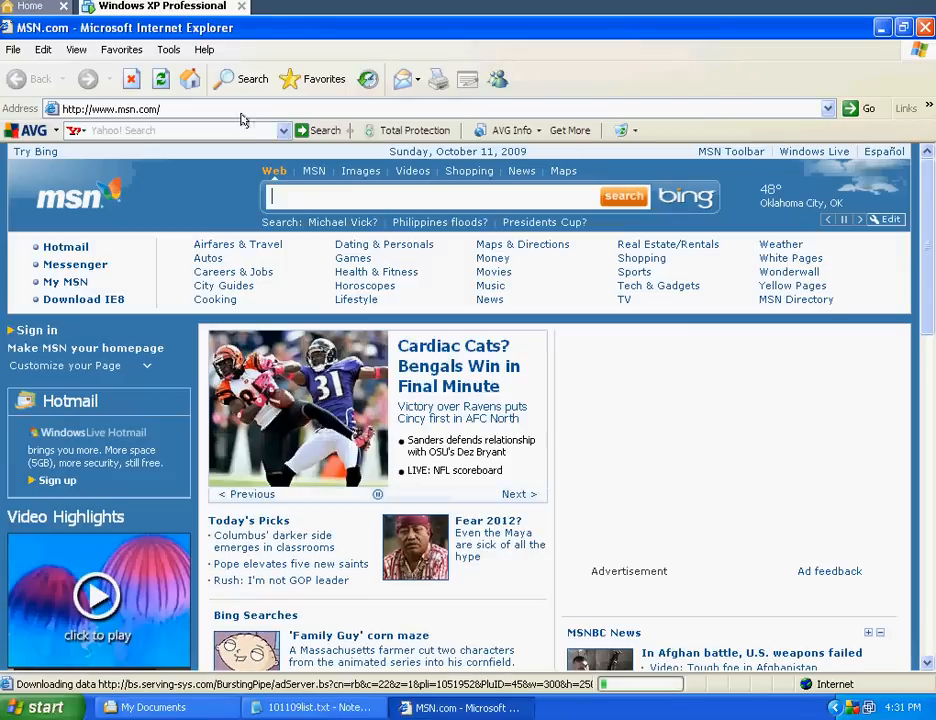
- Load 000007.ru/7/3.01.exe in Internet Explorer and dismiss the Trojan horse Generic14.BWQO alert
{"action": "right_click", "coordinate": [110, 108]}
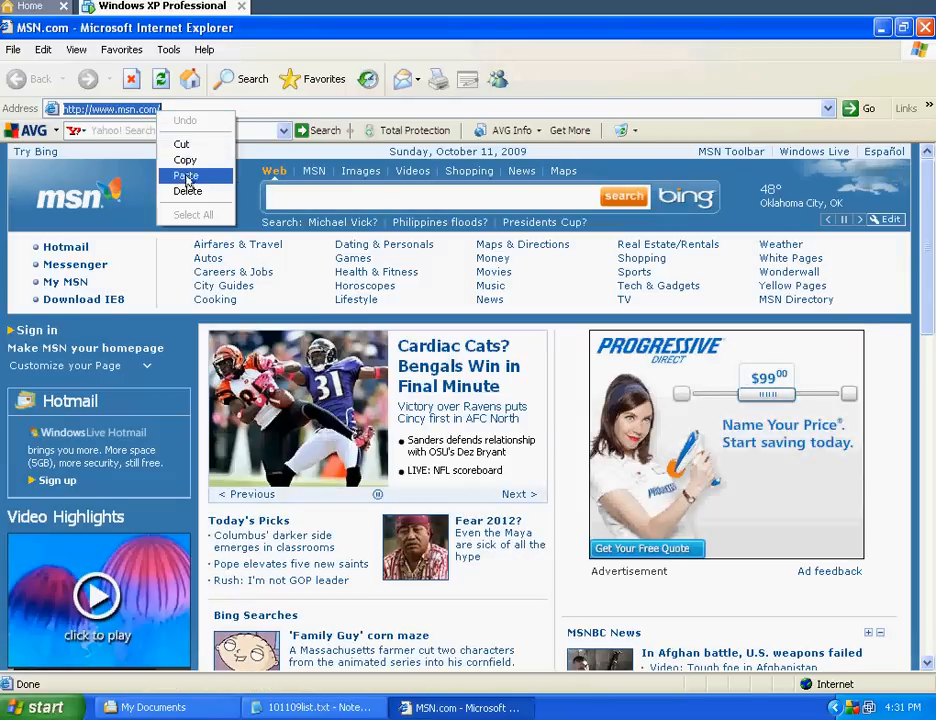
{"action": "left_click", "coordinate": [184, 176]}
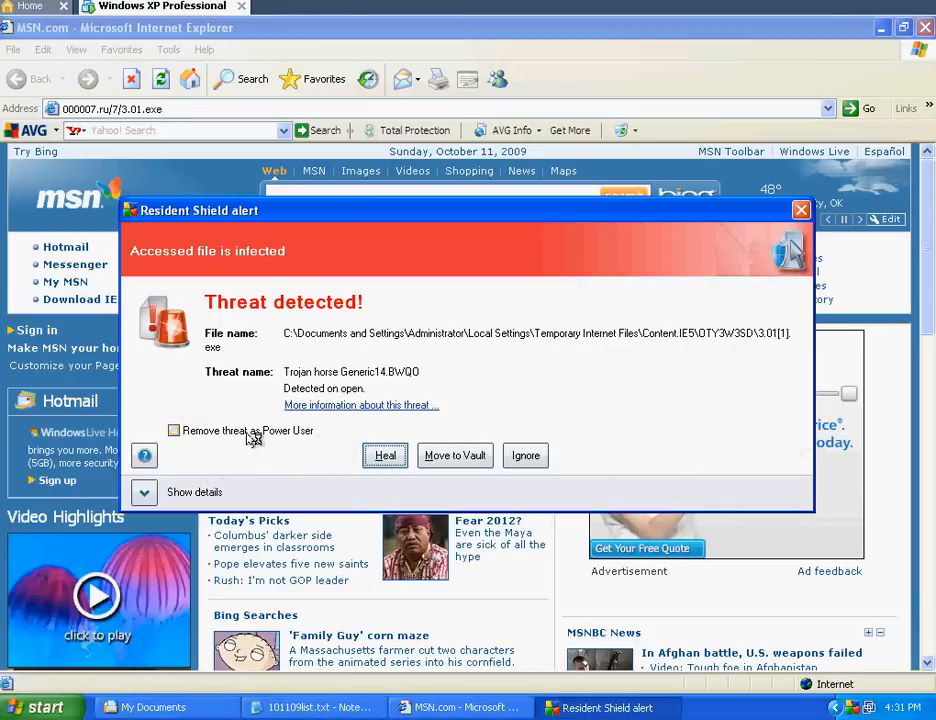
{"action": "left_click", "coordinate": [174, 430]}
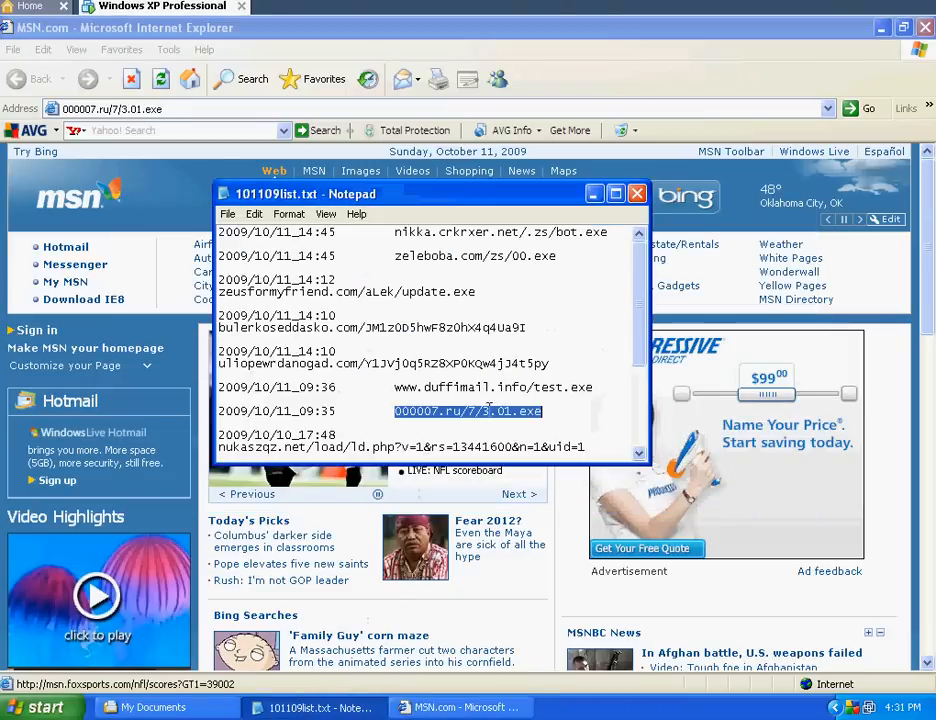
- Paste and load the nukaszqz.net loader address in Internet Explorer
{"action": "scroll", "scroll_direction": "down", "scroll_amount": 3}
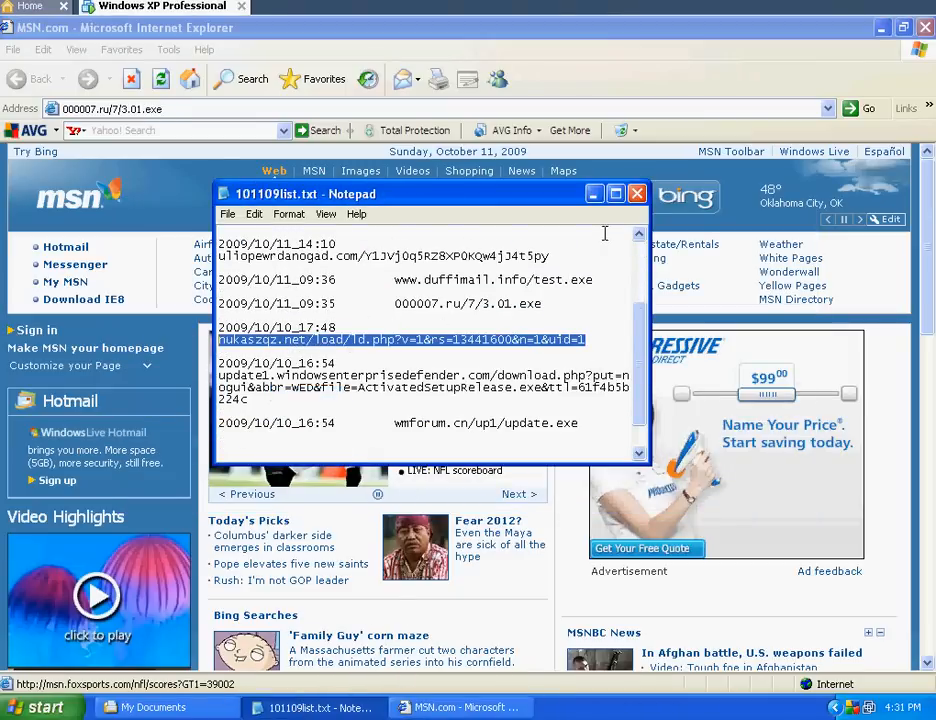
{"action": "right_click", "coordinate": [112, 109]}
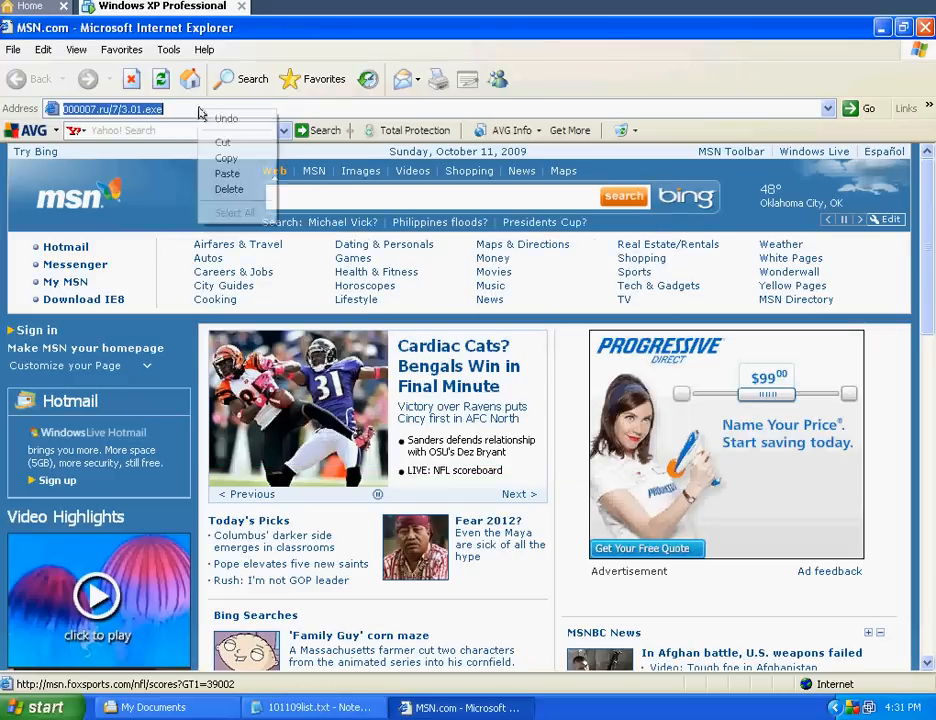
{"action": "left_click", "coordinate": [227, 173]}
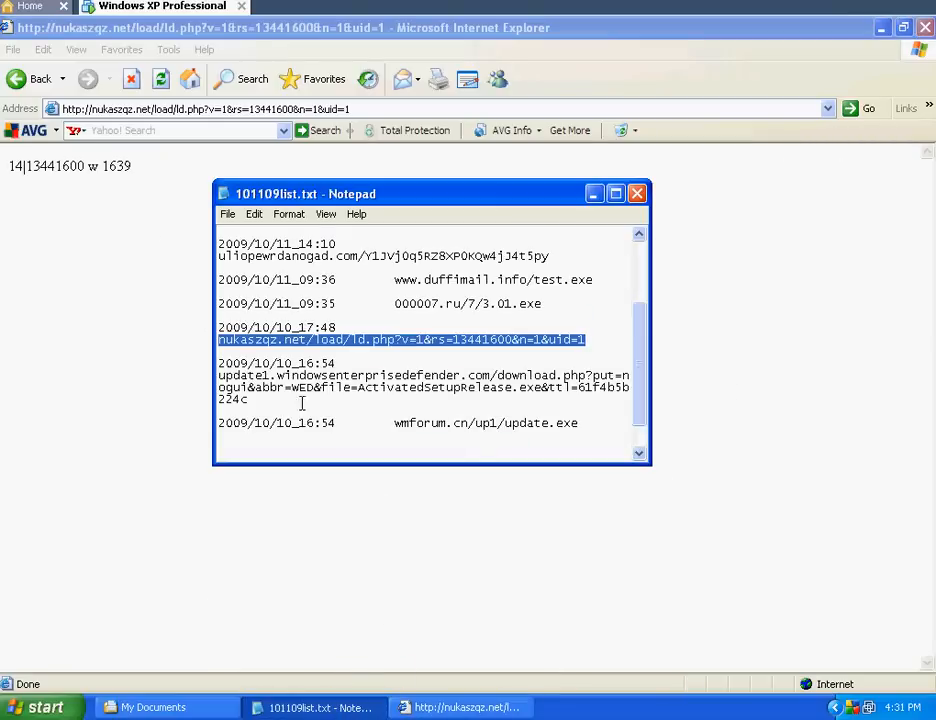
- Download ActivatedSetupRelease.exe from update1.windowsenterprisedefender.com and run it past both security warnings
{"action": "right_click", "coordinate": [420, 387]}
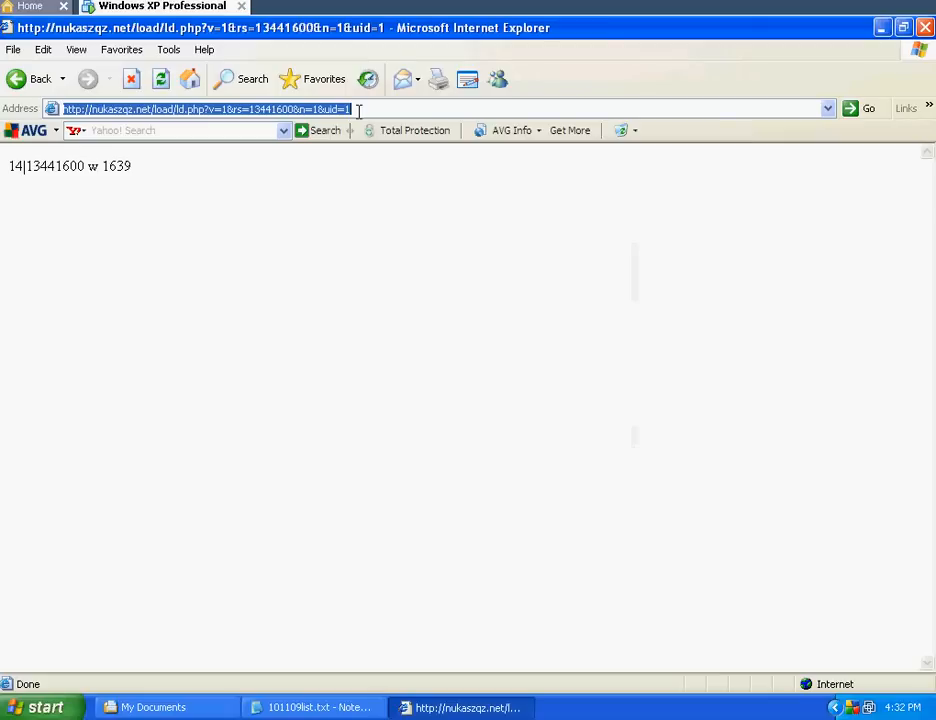
{"action": "type", "text": "update1.windowsenterprisedefender.com/download.php?put=nogui&abbr=WED&file=ActivatedSetupRelease.exe&ttl=61f4b5b224c"}
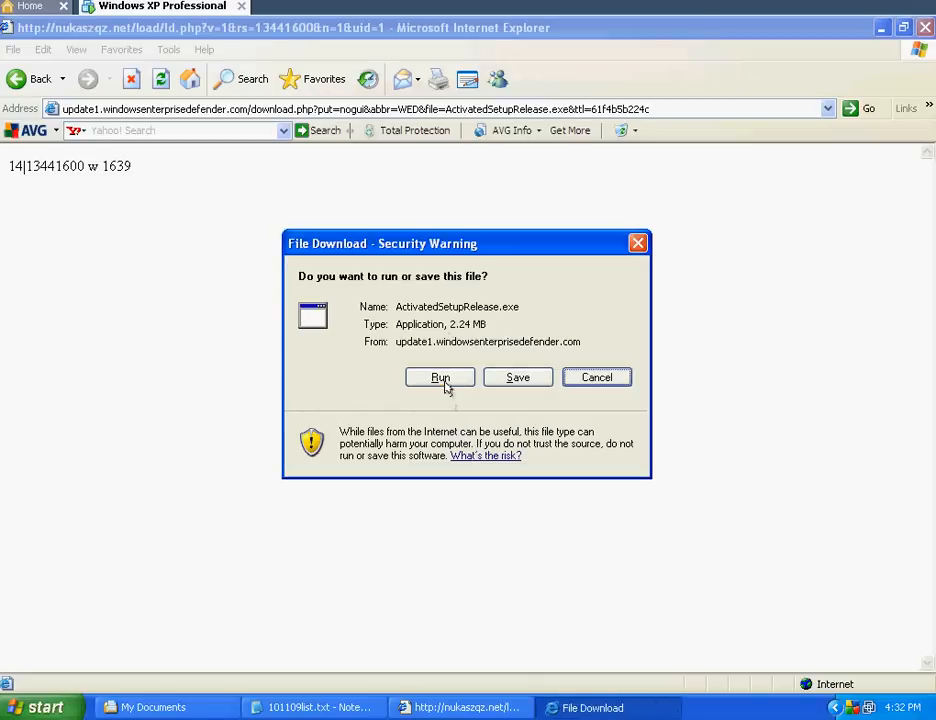
{"action": "left_click", "coordinate": [440, 377]}
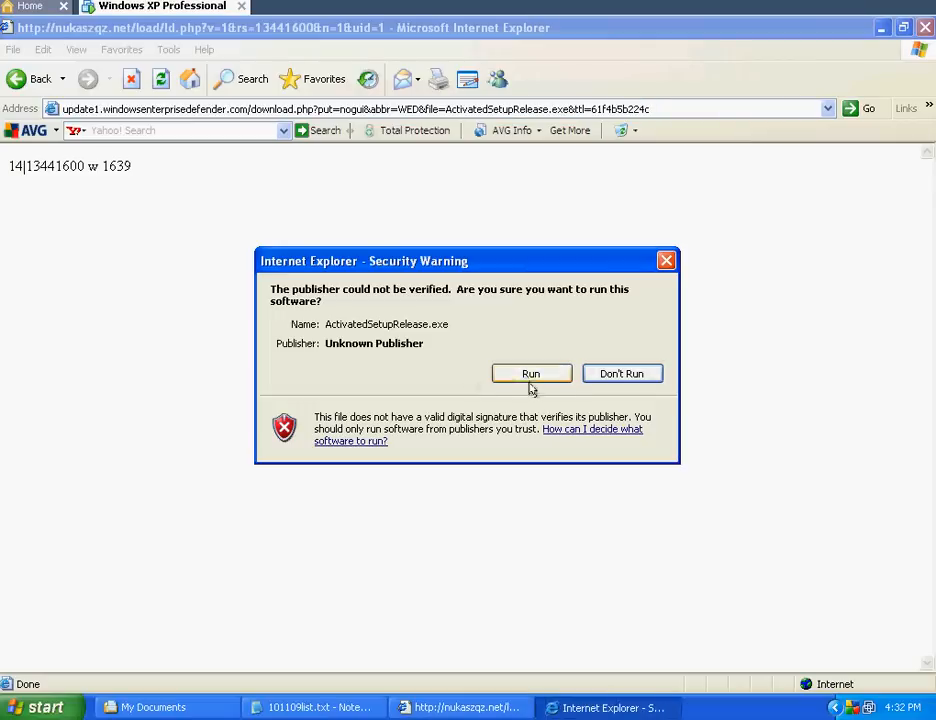
{"action": "left_click", "coordinate": [531, 373]}
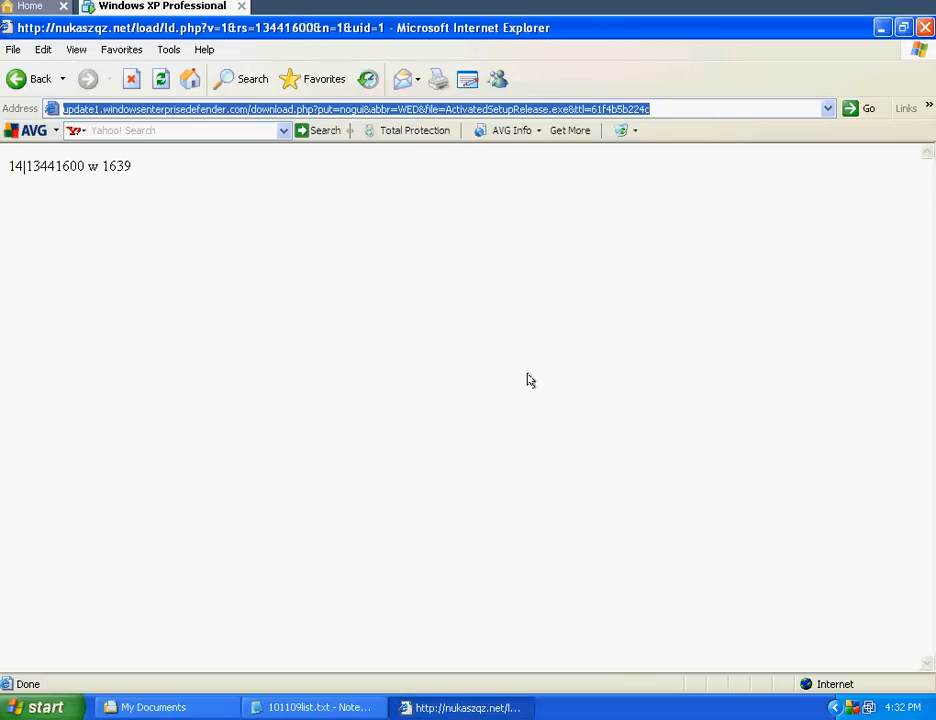
{"action": "mouse_move", "coordinate": [385, 693]}
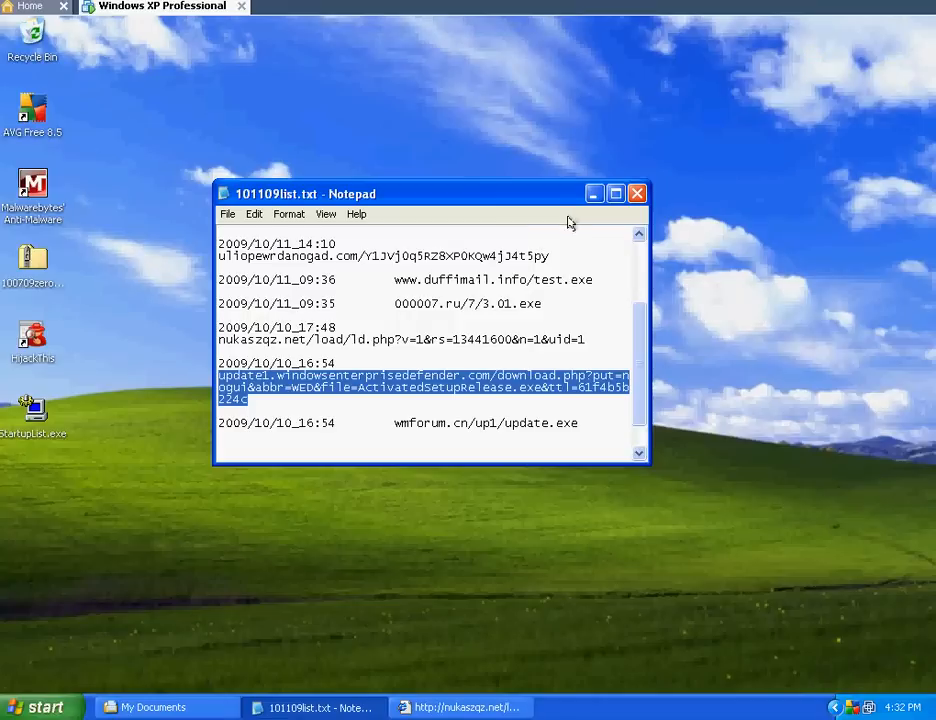
{"action": "mouse_move", "coordinate": [436, 359]}
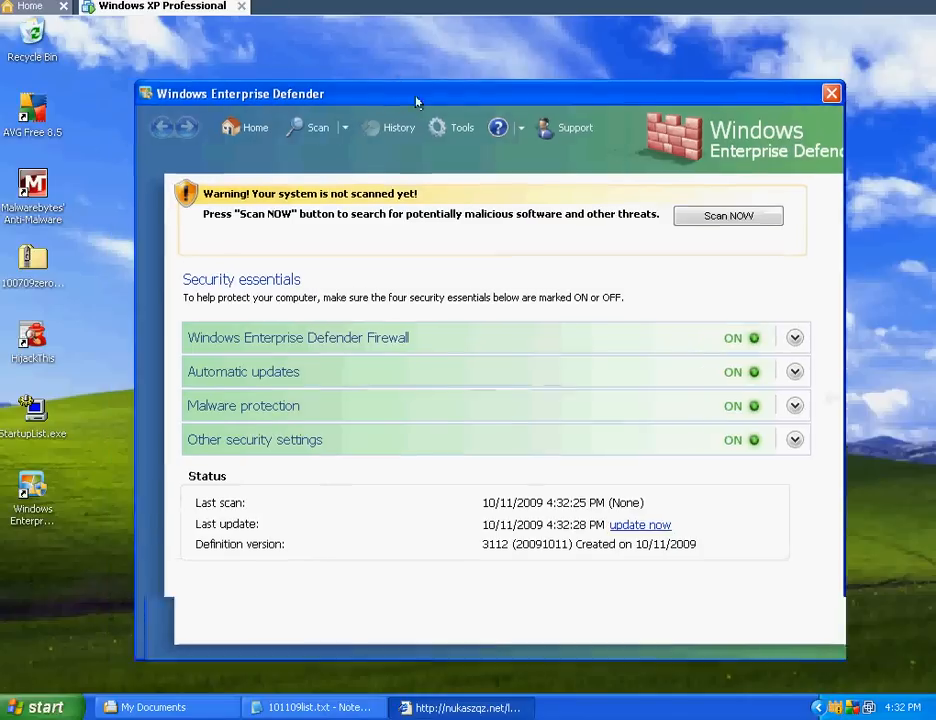
- Reposition Windows Enterprise Defender, run its scan, view the findings, then close it
{"action": "left_click_drag", "start_coordinate": [416, 93], "coordinate": [425, 65]}
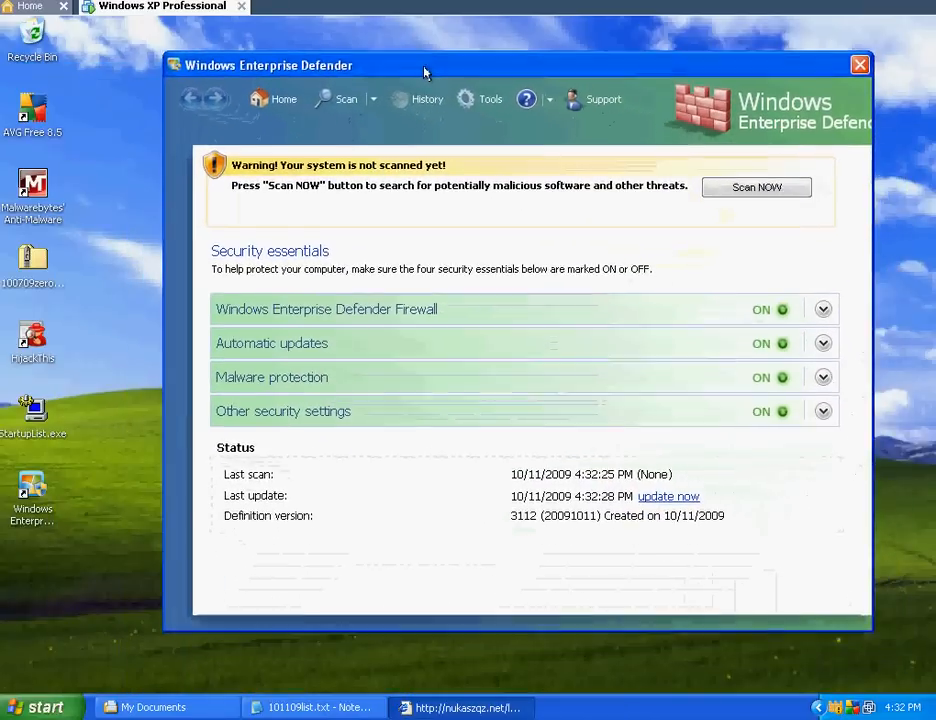
{"action": "left_click_drag", "start_coordinate": [425, 65], "coordinate": [390, 84]}
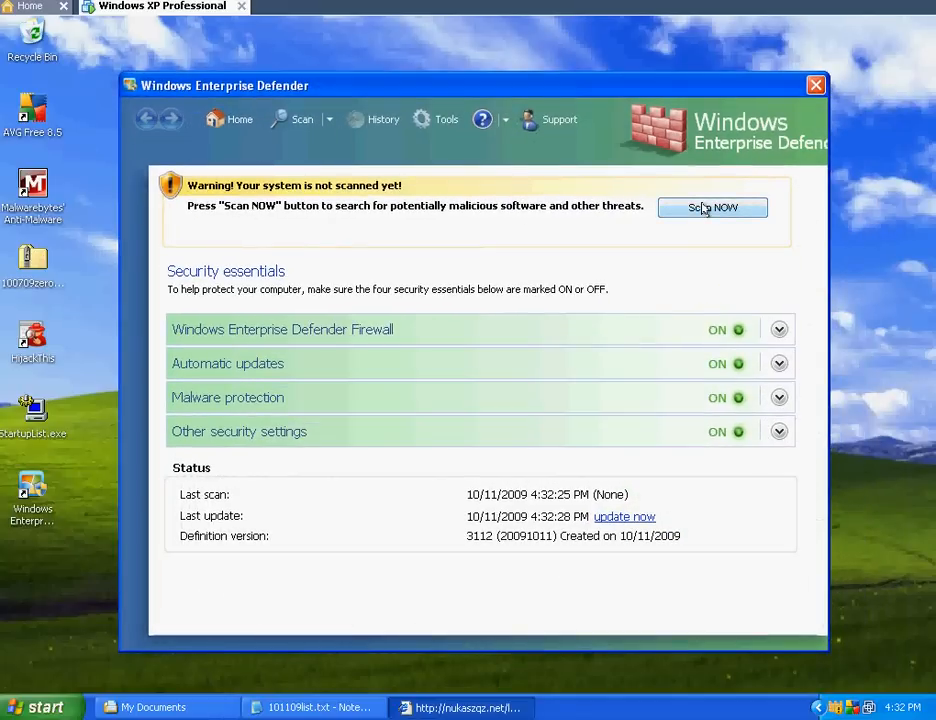
{"action": "left_click", "coordinate": [713, 207]}
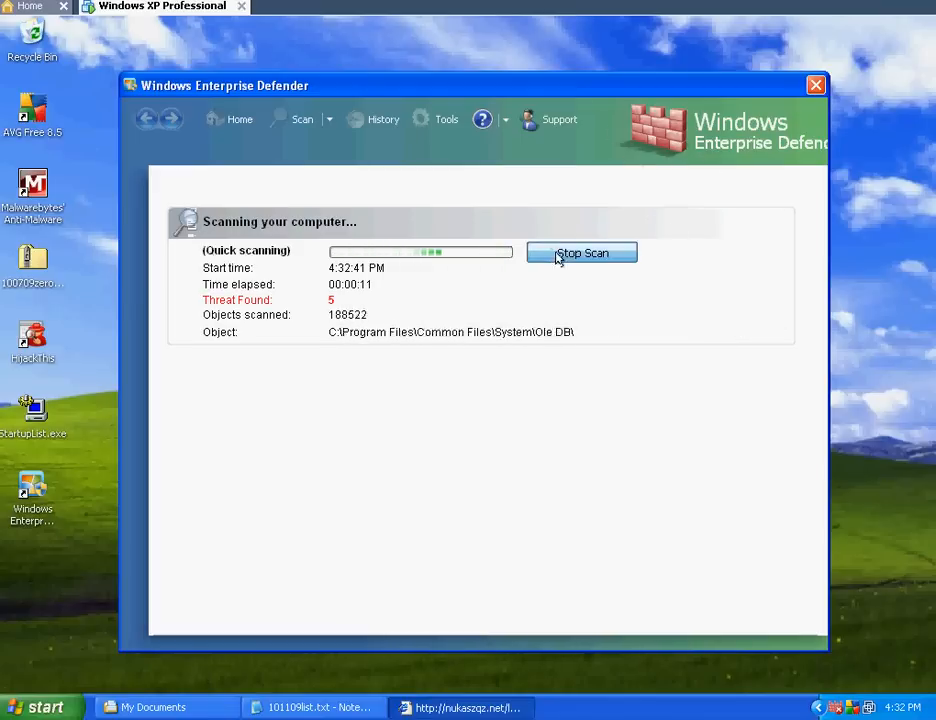
{"action": "left_click", "coordinate": [581, 253]}
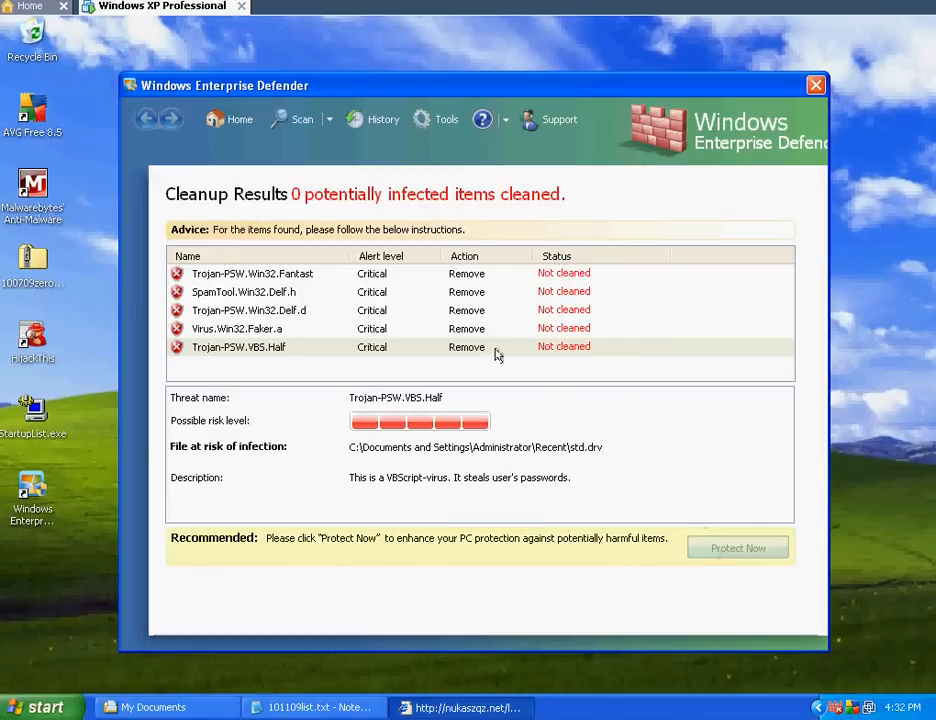
{"action": "left_click", "coordinate": [738, 547]}
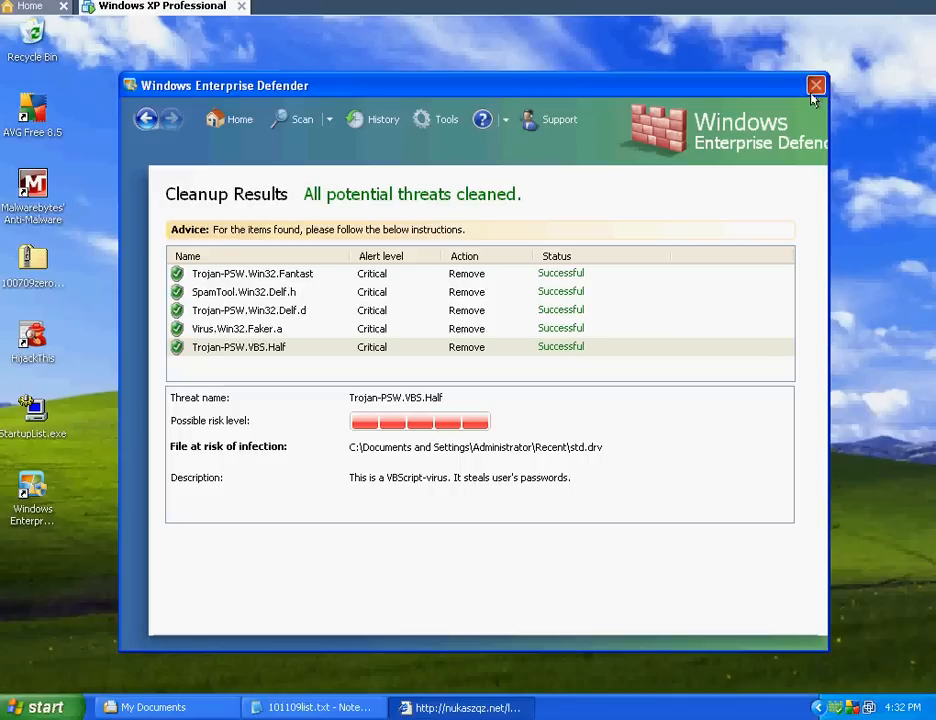
{"action": "mouse_move", "coordinate": [585, 95]}
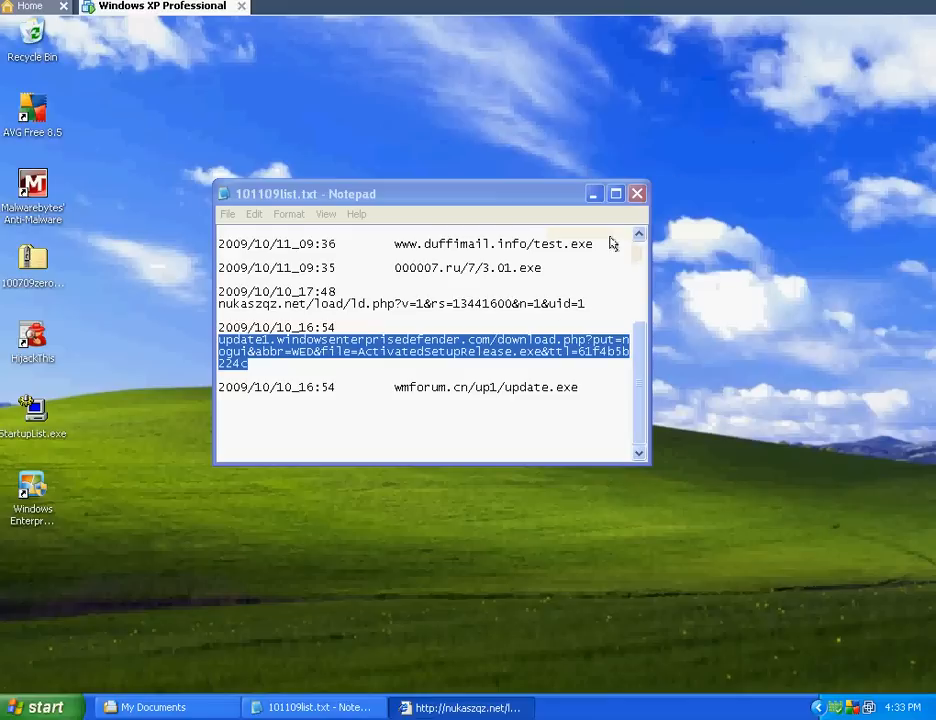
- Select the wmforum.cn/up1/update.exe address in Notepad
{"action": "double_click", "coordinate": [485, 387]}
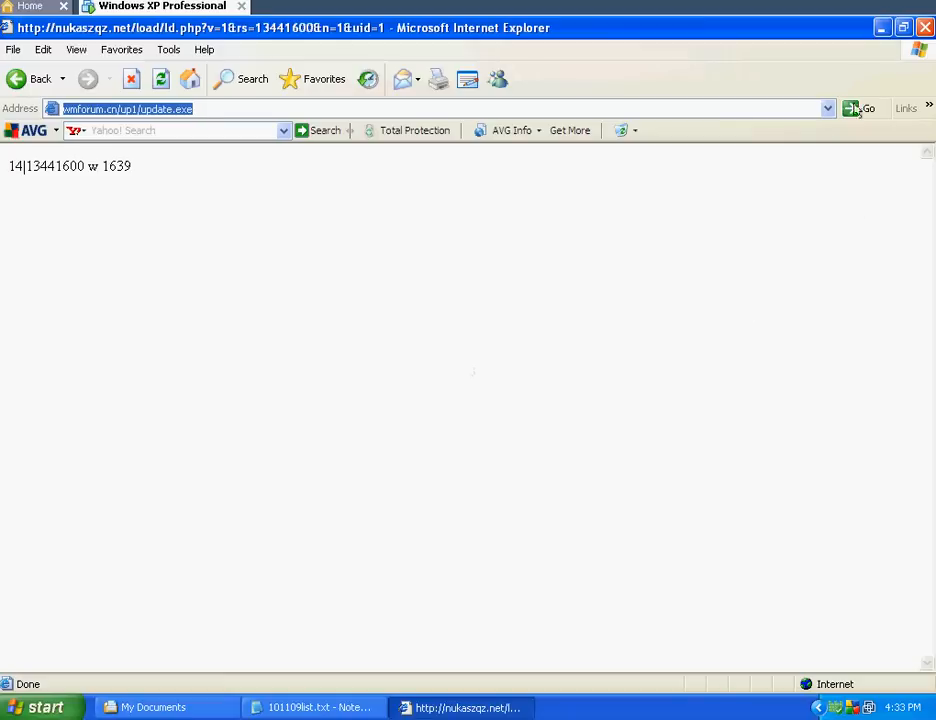
- Request wmforum.cn/up1/update.exe, try saving update.exe, and dismiss the access-denied error
{"action": "left_click", "coordinate": [311, 707]}
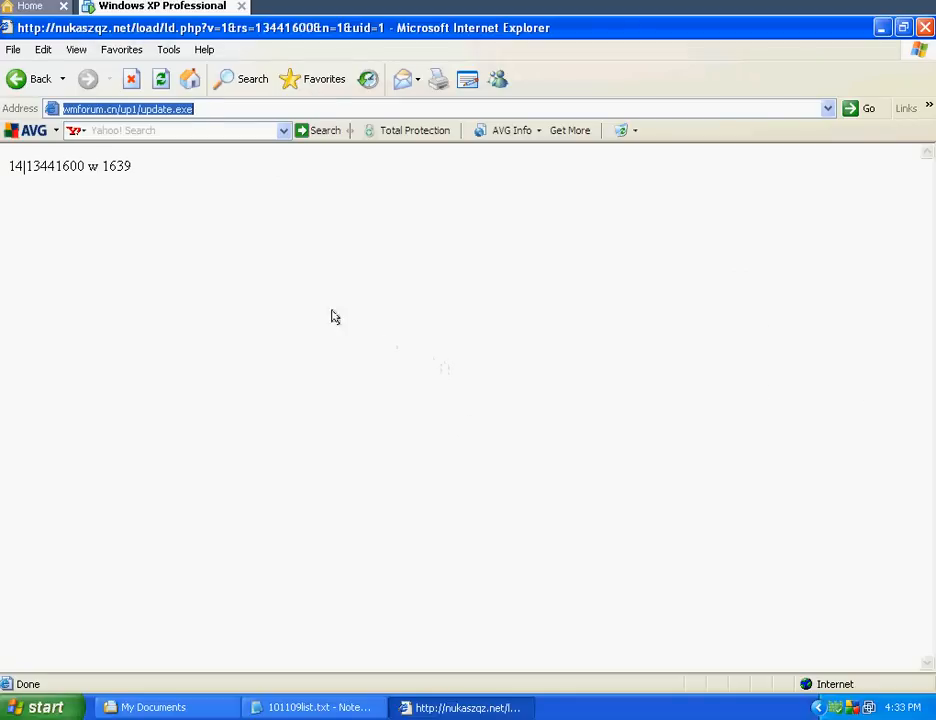
{"action": "mouse_move", "coordinate": [308, 300]}
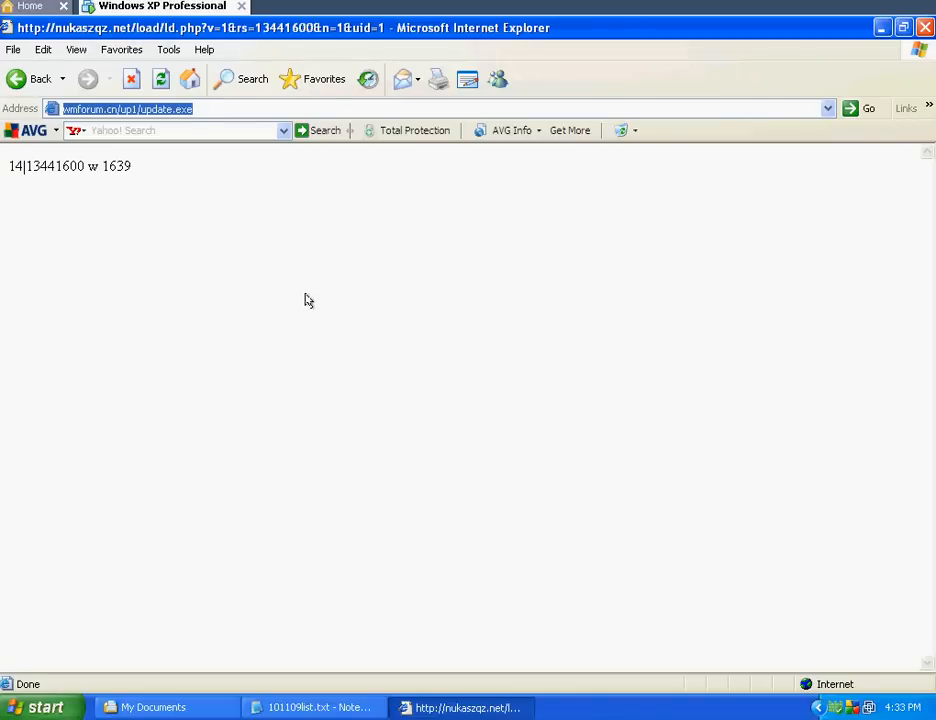
{"action": "mouse_move", "coordinate": [296, 324]}
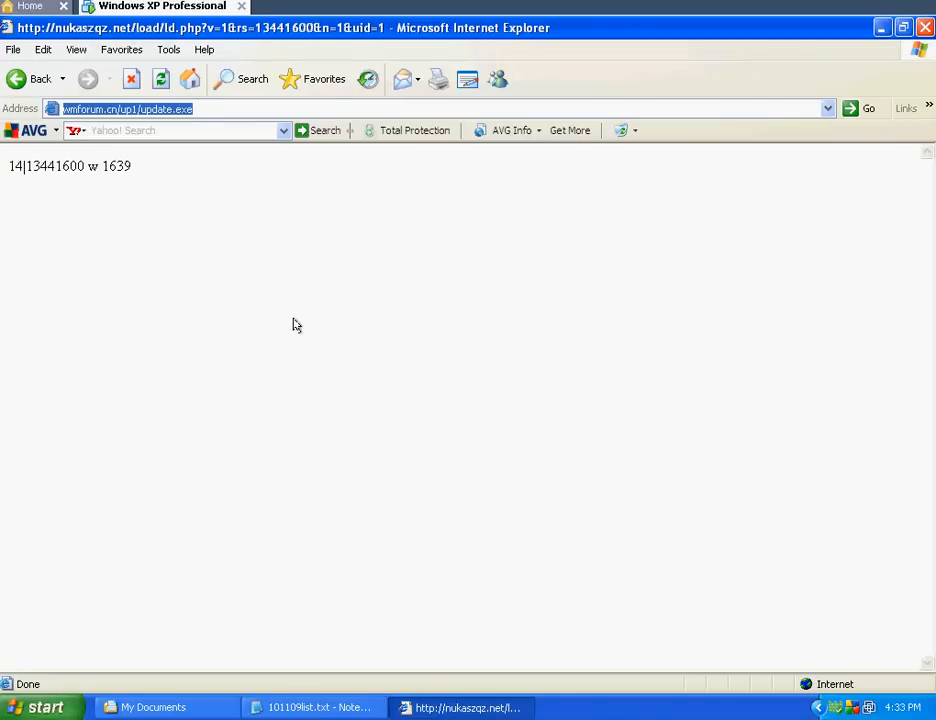
{"action": "mouse_move", "coordinate": [407, 242]}
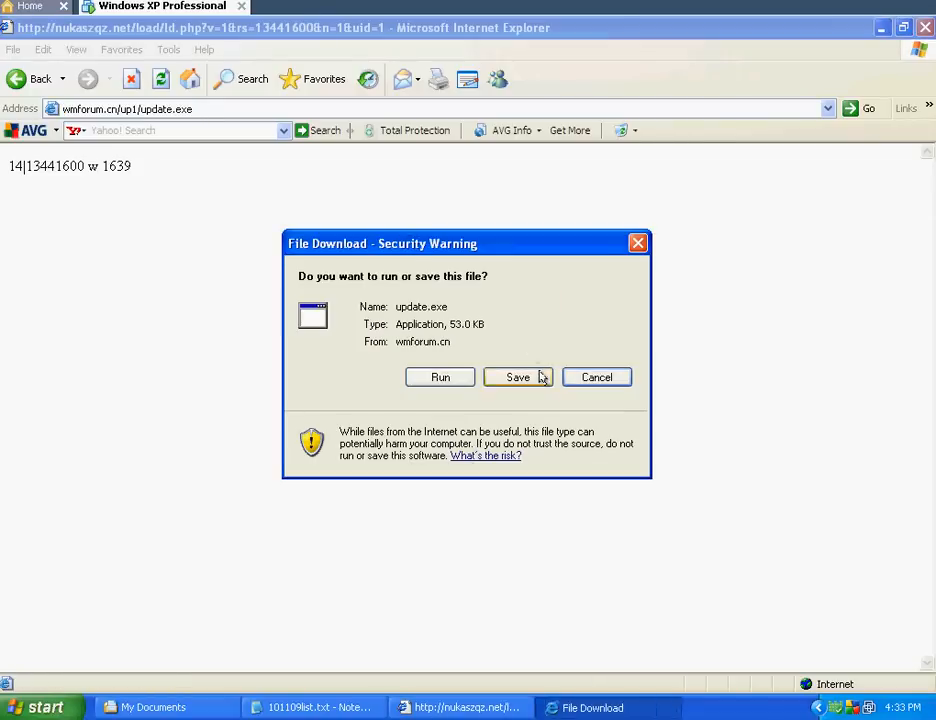
{"action": "left_click", "coordinate": [518, 377]}
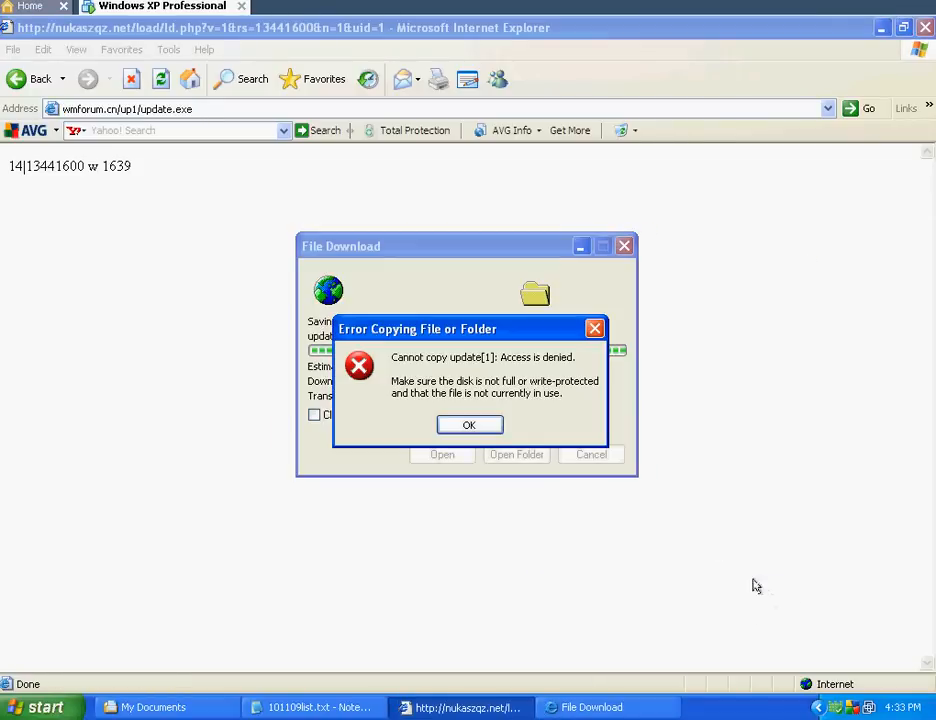
{"action": "left_click", "coordinate": [468, 424]}
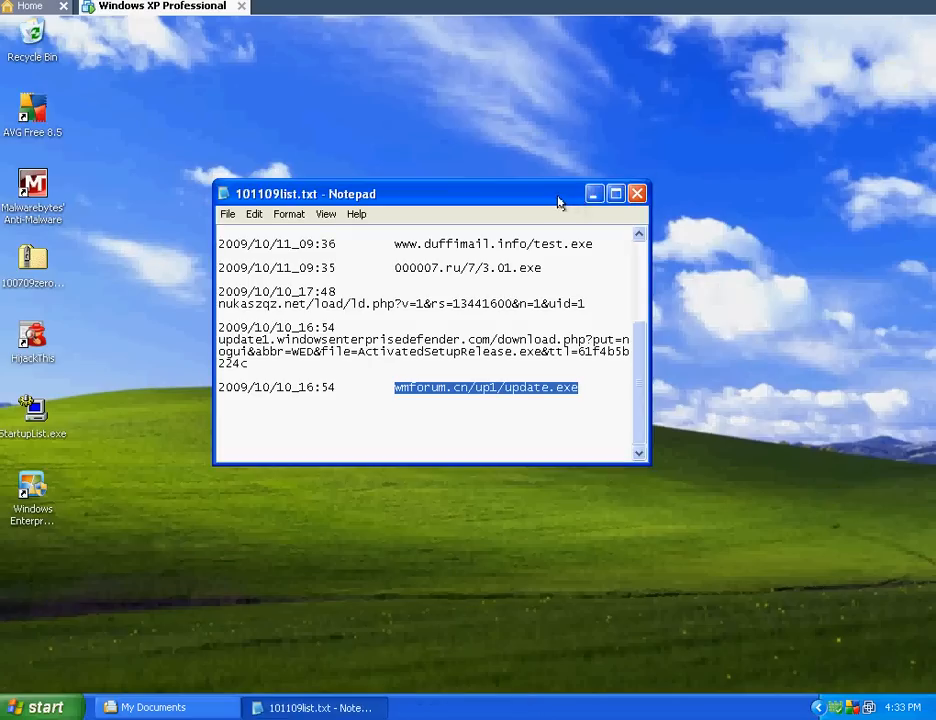
{"action": "left_click_drag", "start_coordinate": [430, 193], "coordinate": [400, 107]}
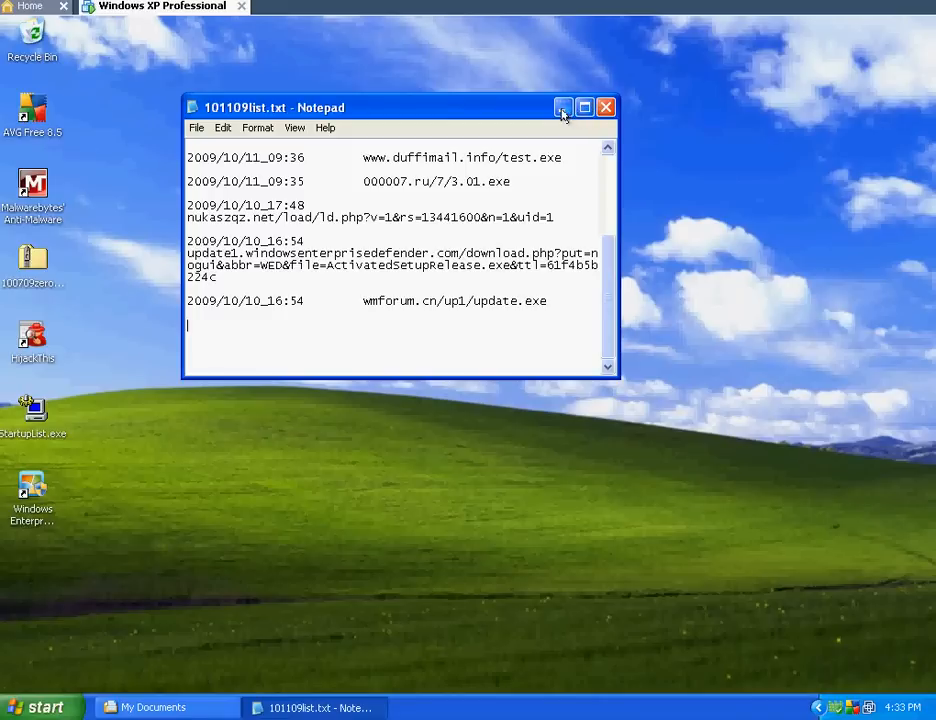
{"action": "mouse_move", "coordinate": [563, 107]}
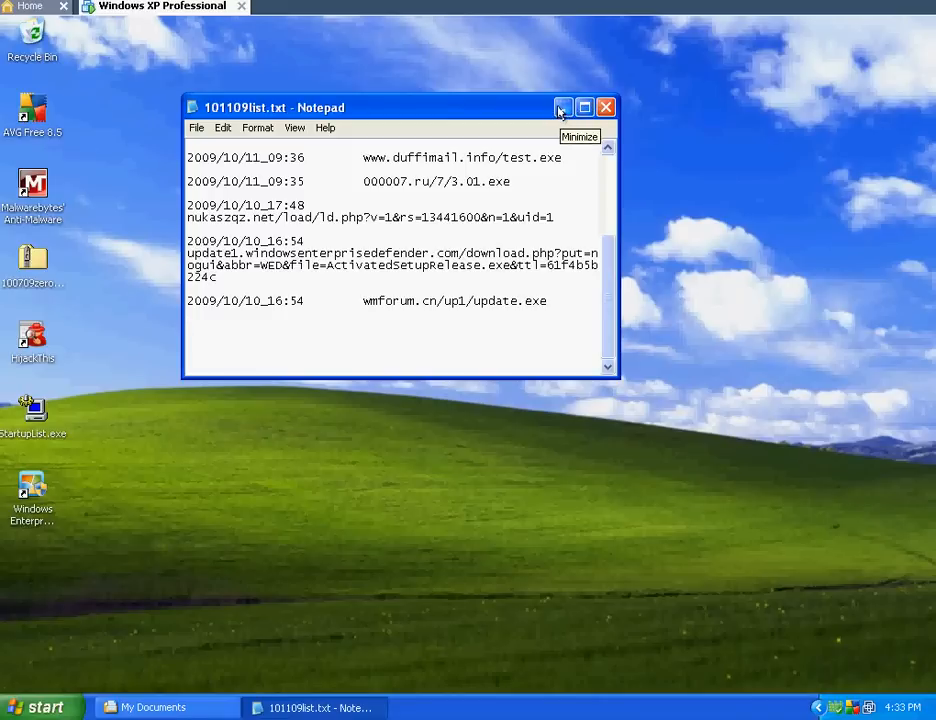
{"action": "mouse_move", "coordinate": [205, 130]}
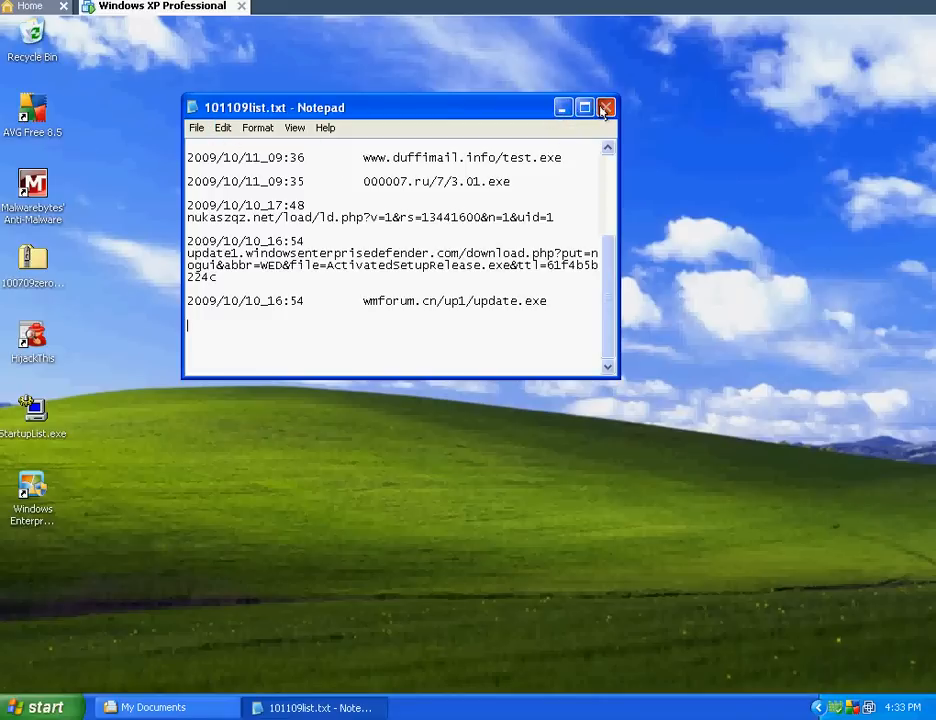
- Close Notepad, open 100709zerodaycollection.zip, run Install.exe from inside, then close the archive
{"action": "left_click", "coordinate": [606, 107]}
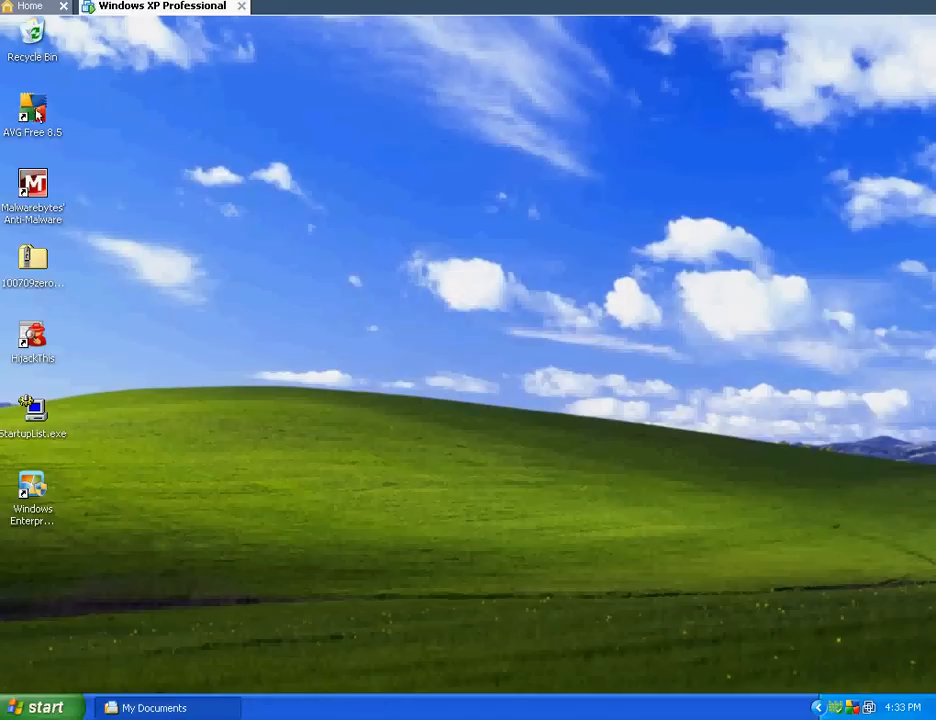
{"action": "double_click", "coordinate": [33, 258]}
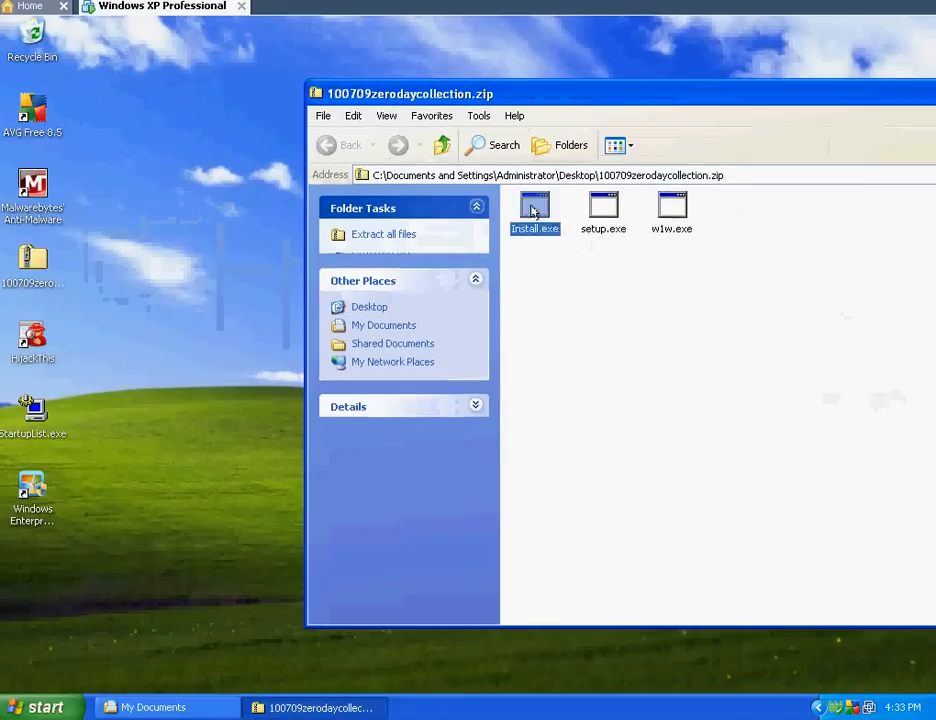
{"action": "double_click", "coordinate": [534, 208]}
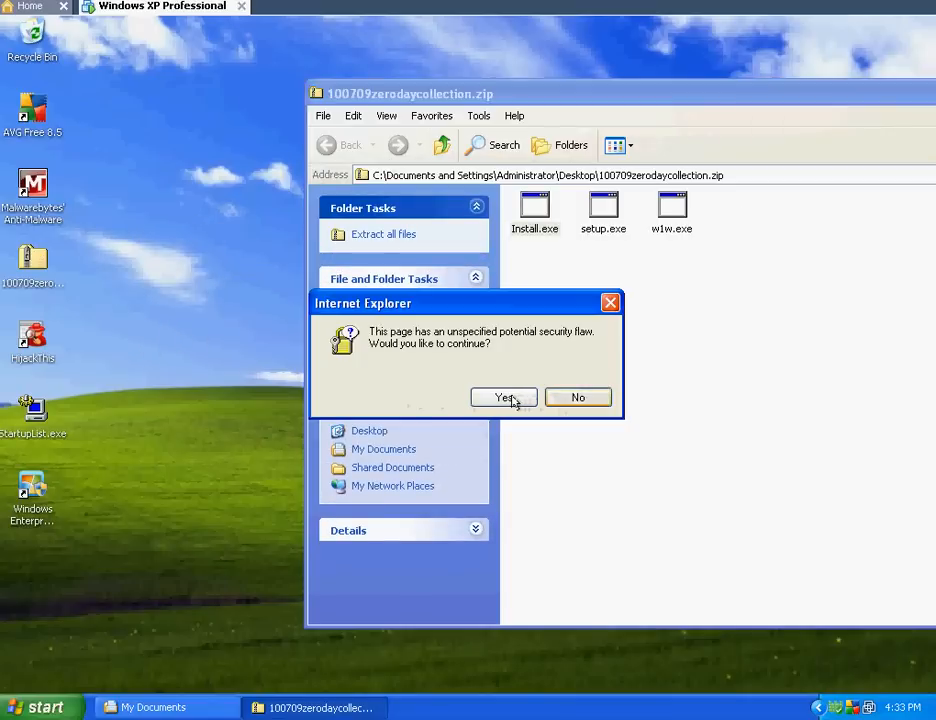
{"action": "left_click", "coordinate": [504, 397]}
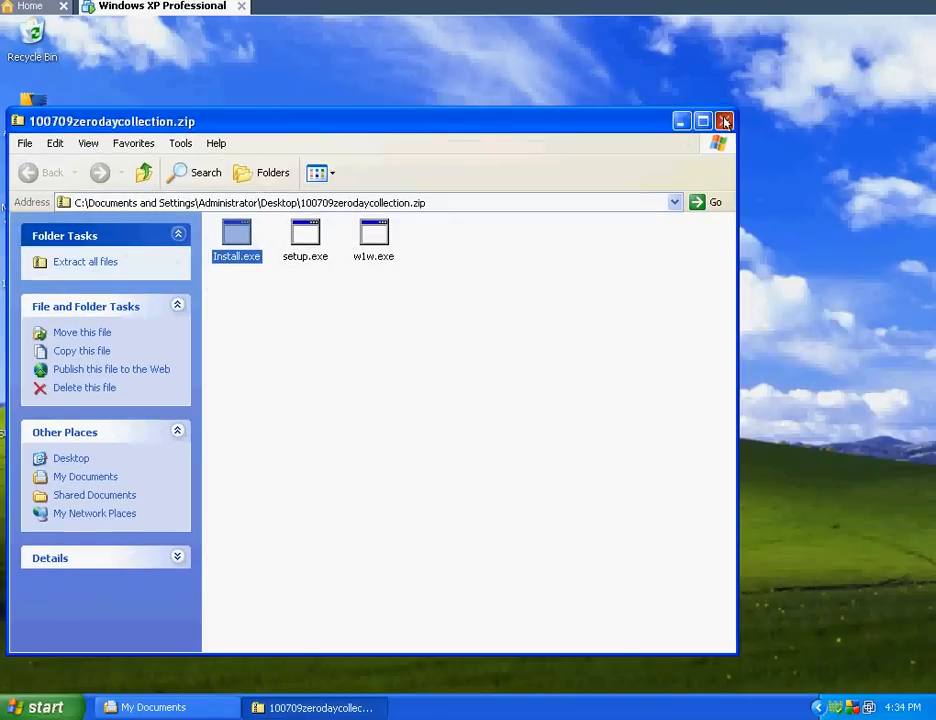
{"action": "left_click", "coordinate": [724, 121]}
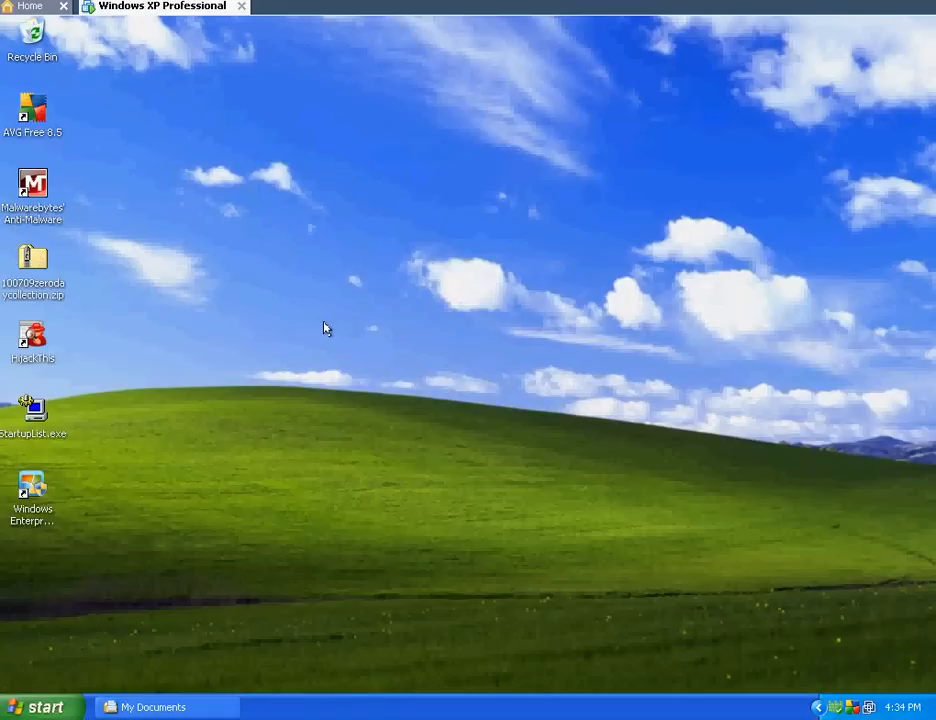
- Extract 100709zerodaycollection.zip to a Desktop folder, supplying the Install.exe password
{"action": "left_click", "coordinate": [153, 707]}
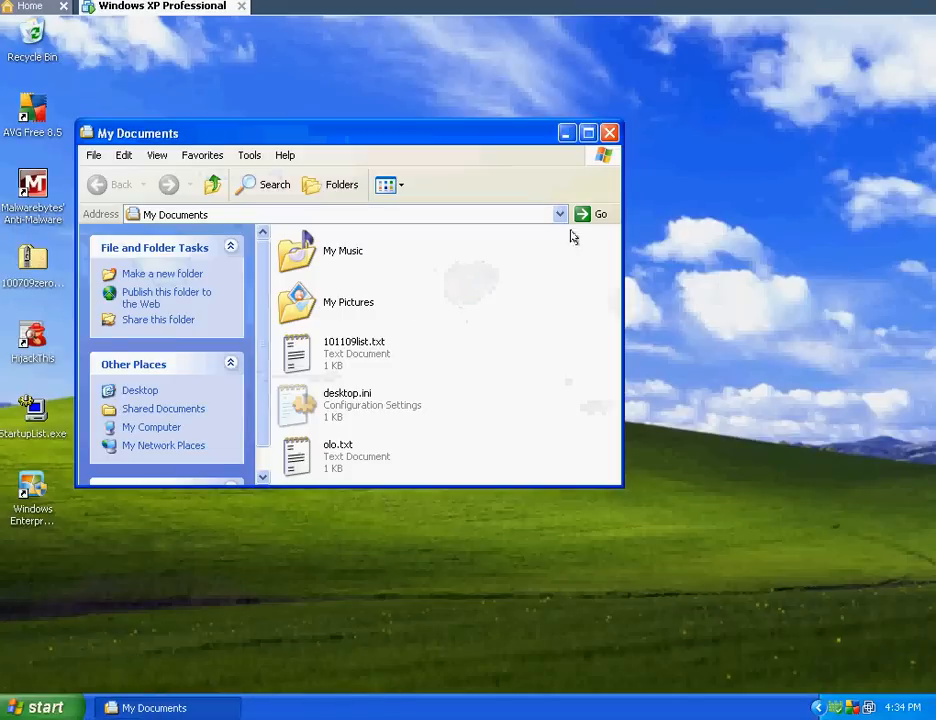
{"action": "right_click", "coordinate": [33, 258]}
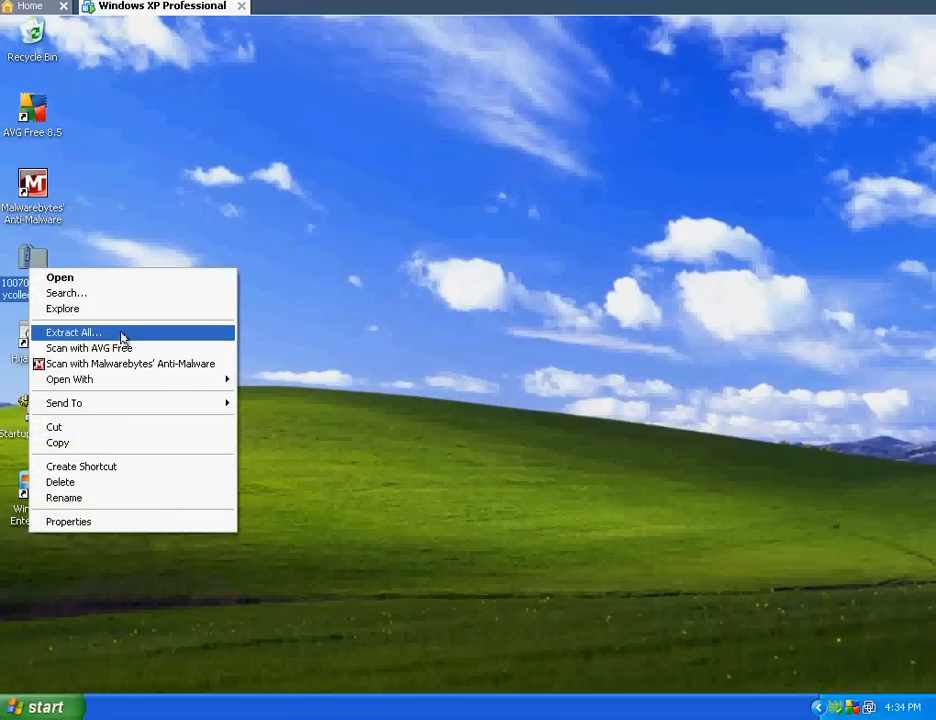
{"action": "left_click", "coordinate": [72, 332]}
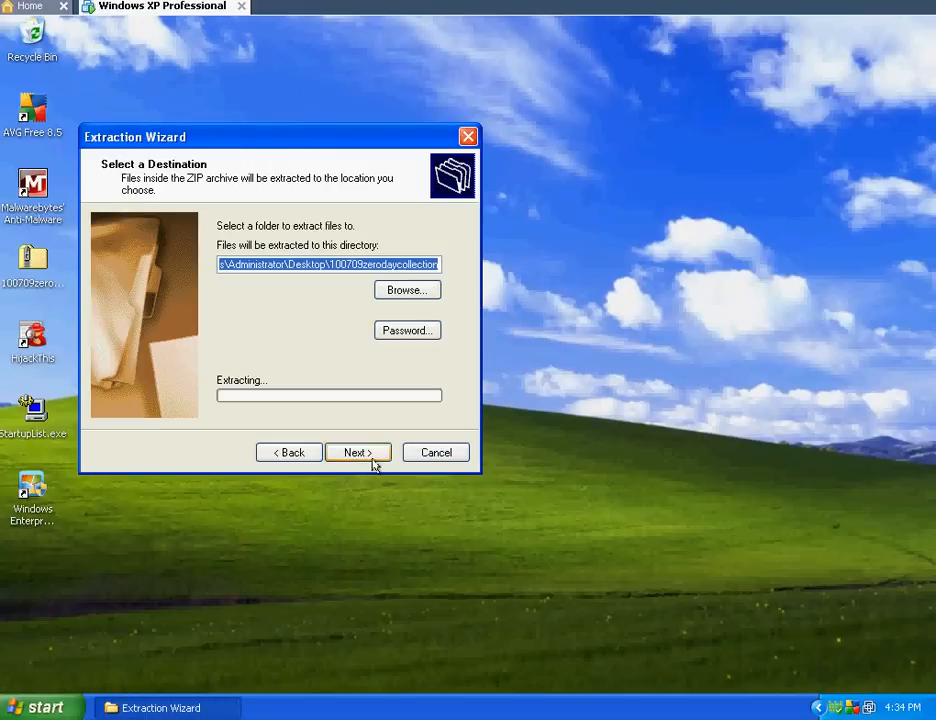
{"action": "left_click", "coordinate": [357, 452]}
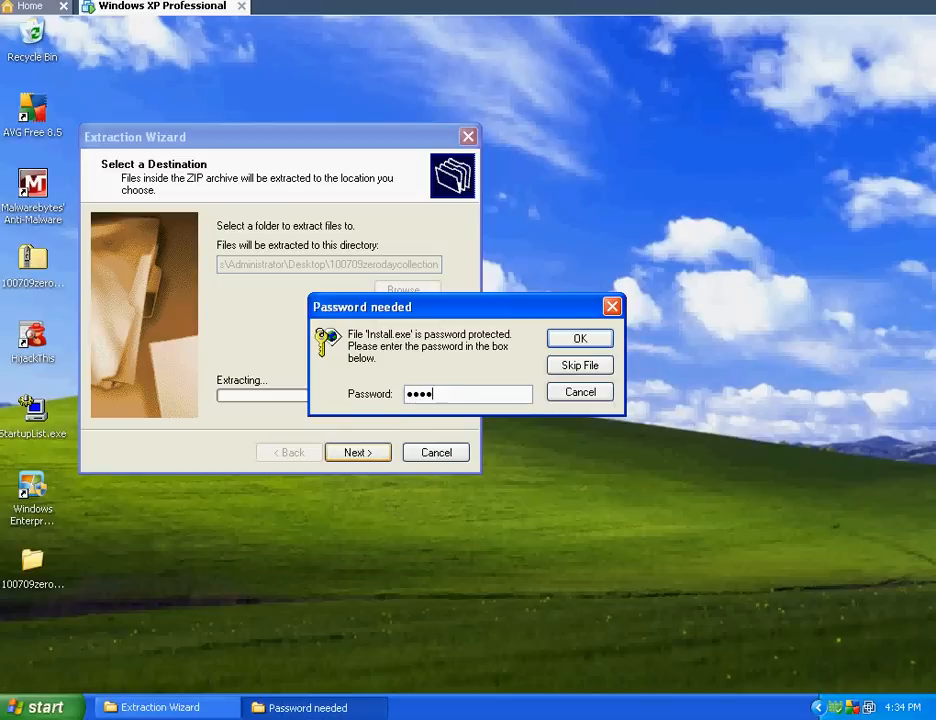
{"action": "left_click", "coordinate": [579, 337]}
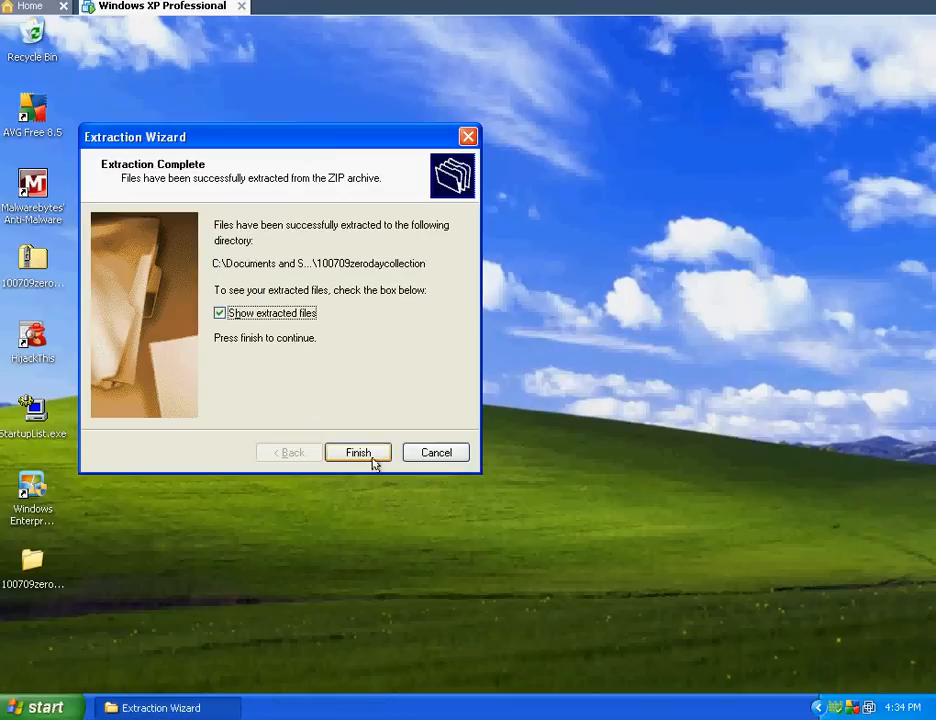
{"action": "left_click", "coordinate": [358, 452]}
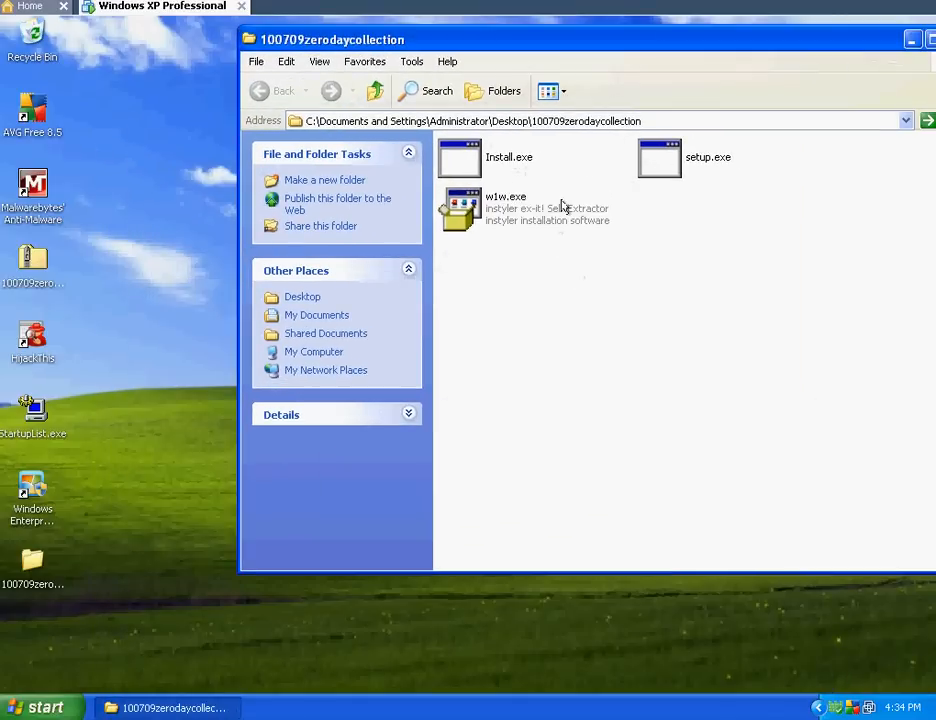
{"action": "mouse_move", "coordinate": [561, 205]}
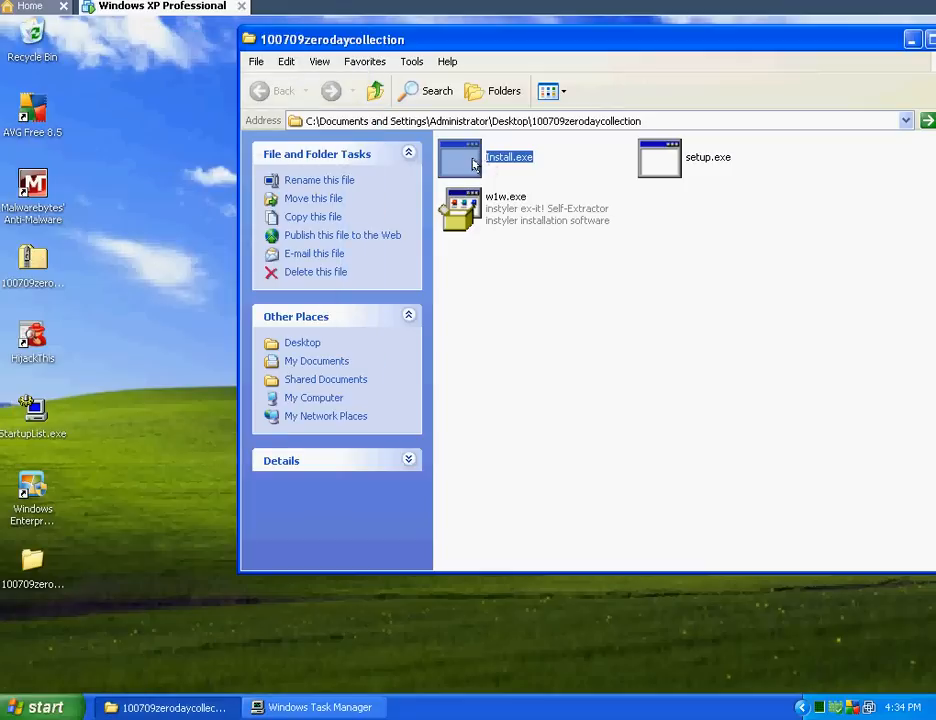
{"action": "mouse_move", "coordinate": [617, 229]}
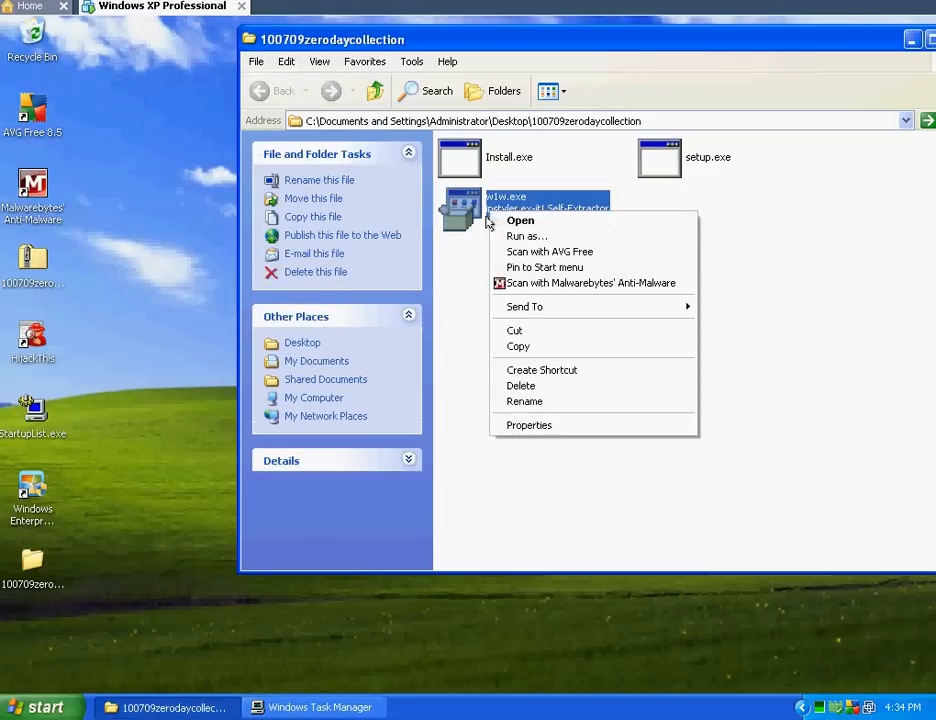
- Run w1w.exe, bring up setup.exe's actions, and close the 100709zerodaycollection folder
{"action": "left_click", "coordinate": [520, 220]}
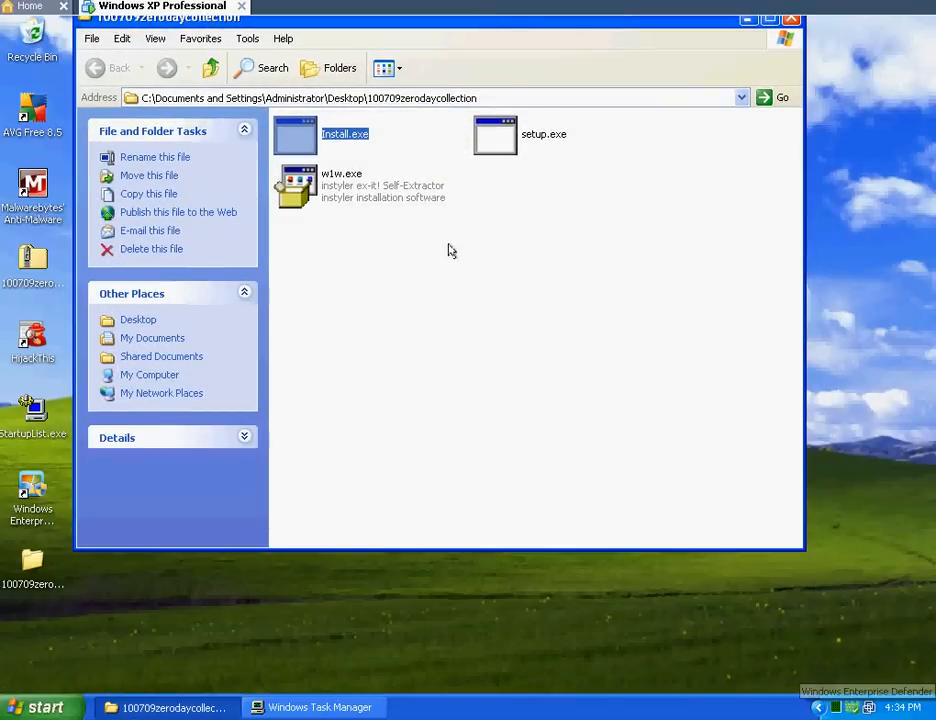
{"action": "left_click", "coordinate": [450, 250]}
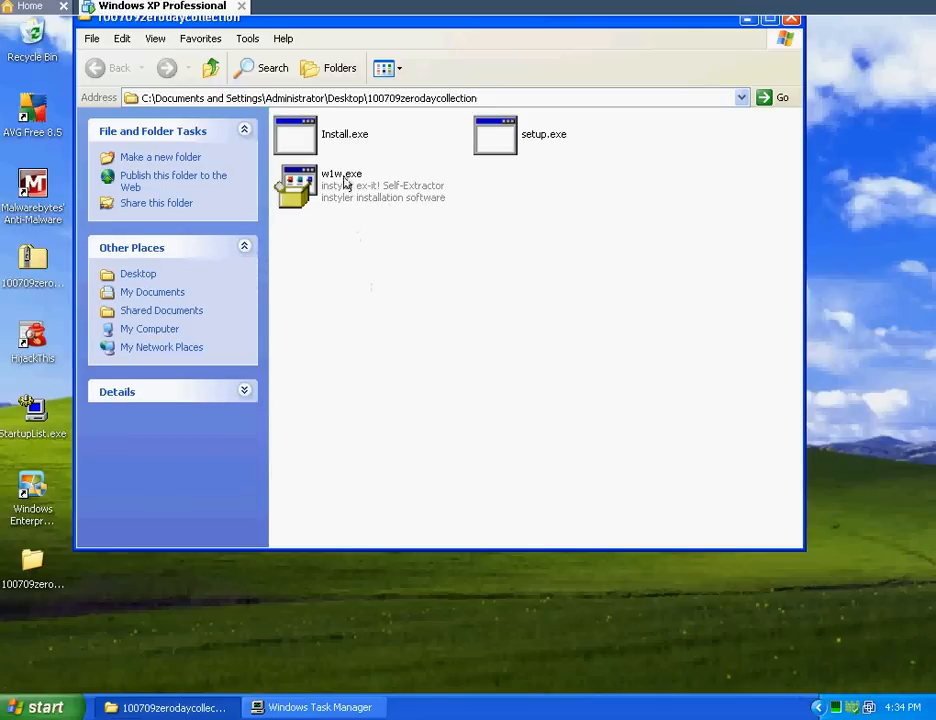
{"action": "right_click", "coordinate": [297, 185]}
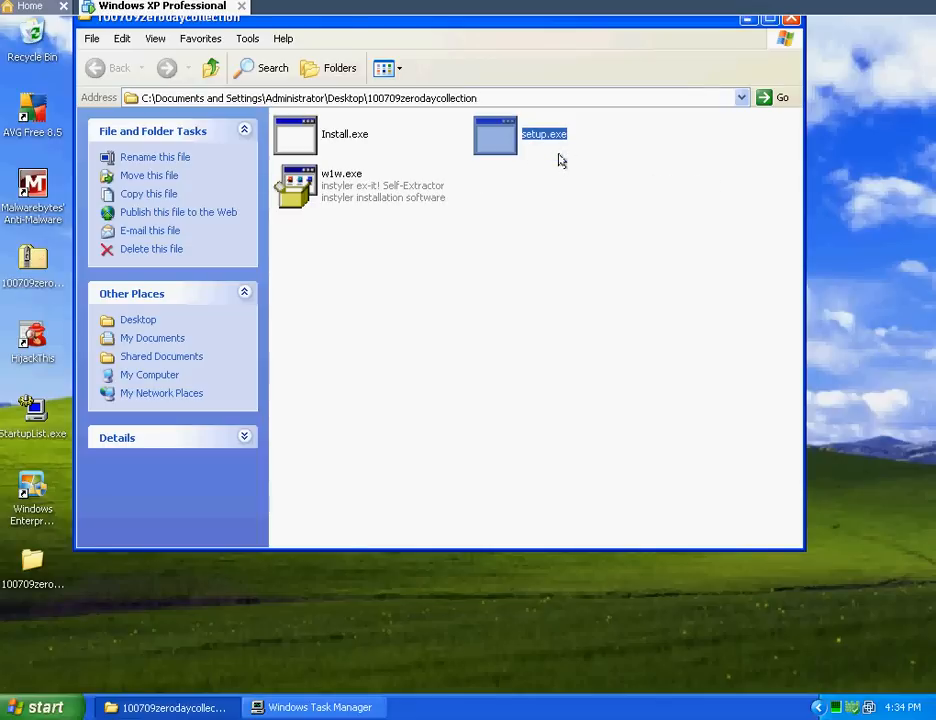
{"action": "mouse_move", "coordinate": [407, 166]}
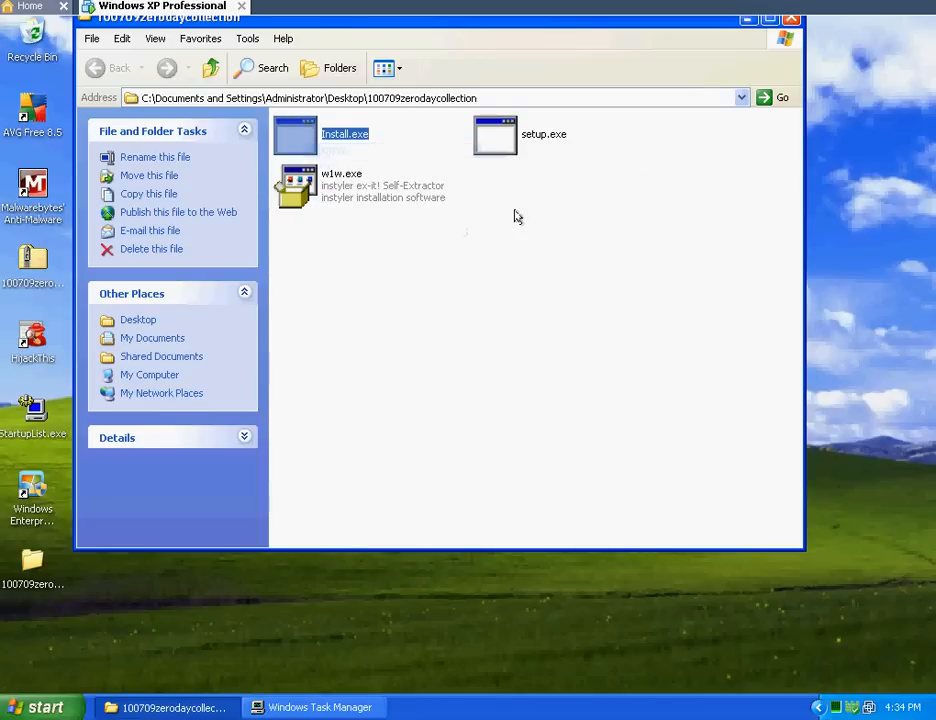
{"action": "left_click", "coordinate": [791, 18]}
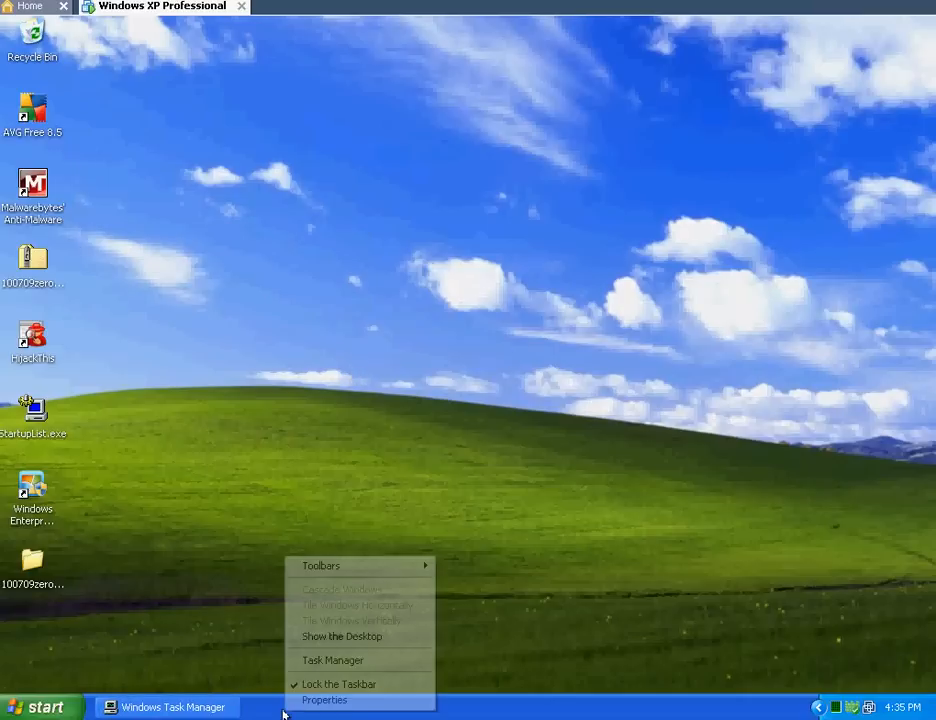
- View avgnsx.exe, avgrsx.exe and WindowsEDefender in Task Manager's Processes list, then close it
{"action": "left_click", "coordinate": [333, 660]}
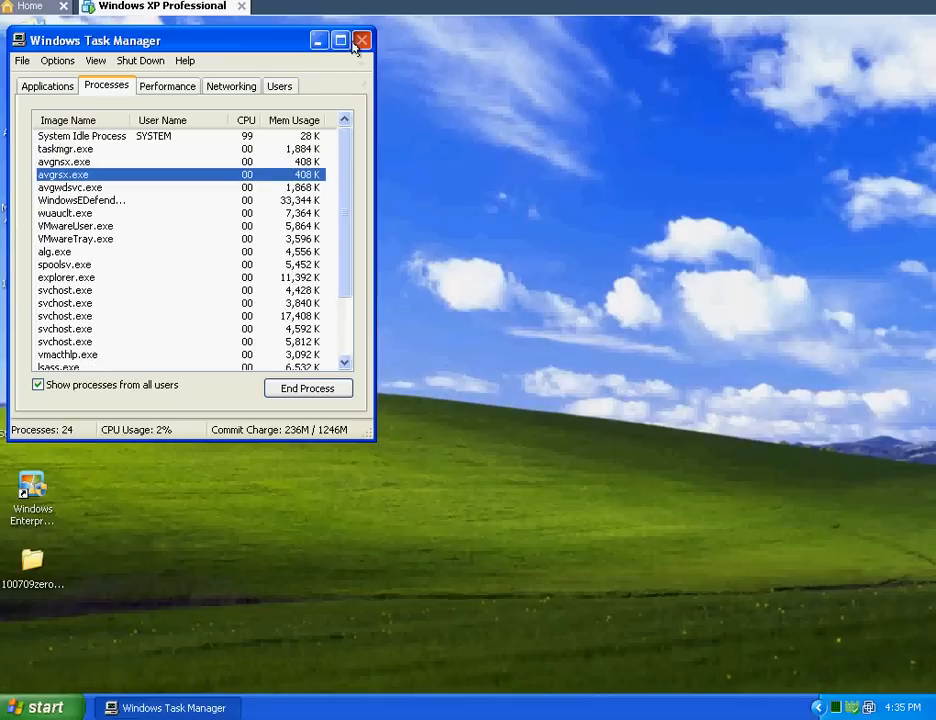
{"action": "left_click", "coordinate": [362, 40]}
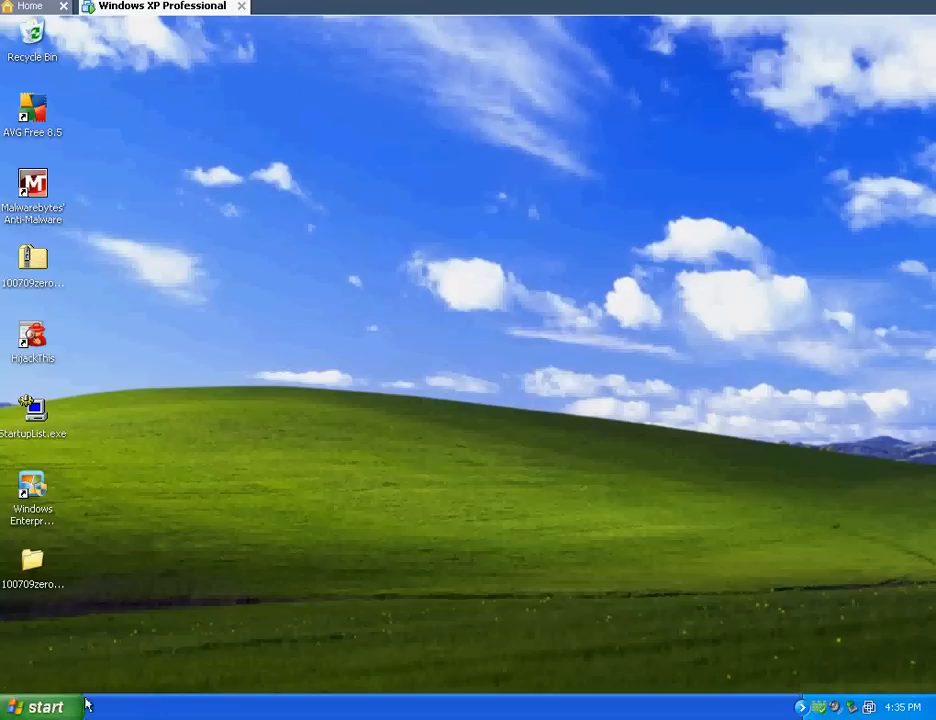
{"action": "mouse_move", "coordinate": [800, 708]}
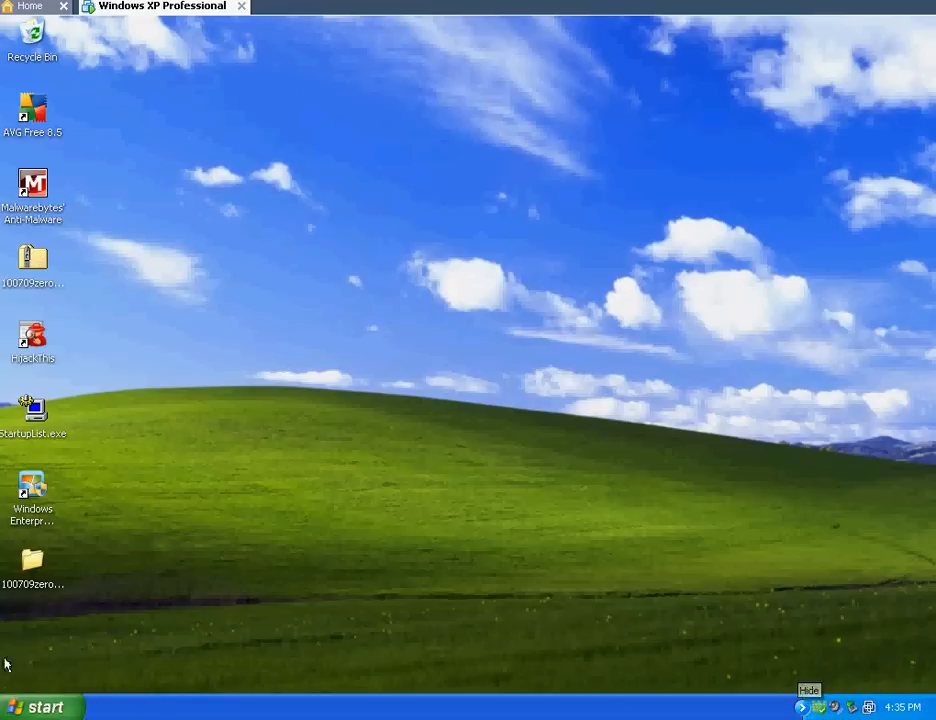
{"action": "left_click", "coordinate": [40, 706]}
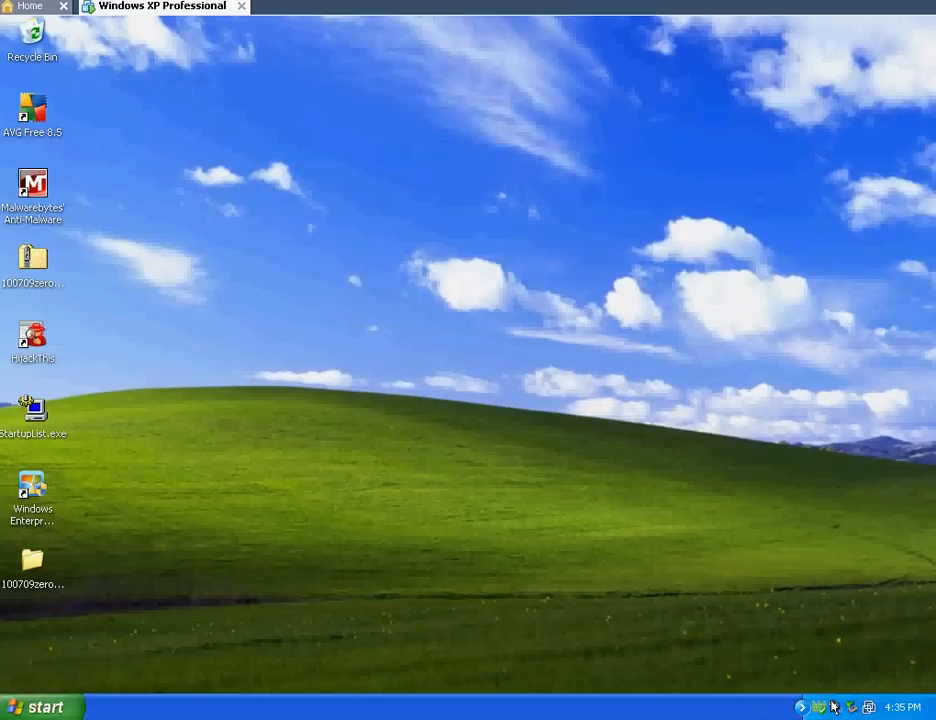
{"action": "mouse_move", "coordinate": [818, 707]}
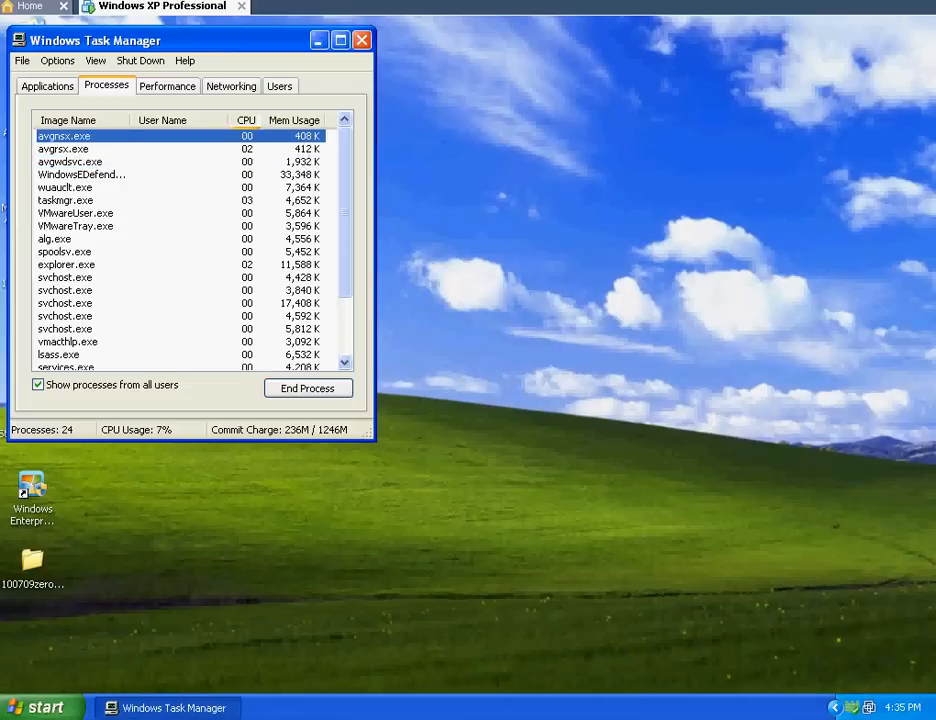
- Close Task Manager and reopen Windows Enterprise Defender from its system tray icon
{"action": "left_click", "coordinate": [361, 40]}
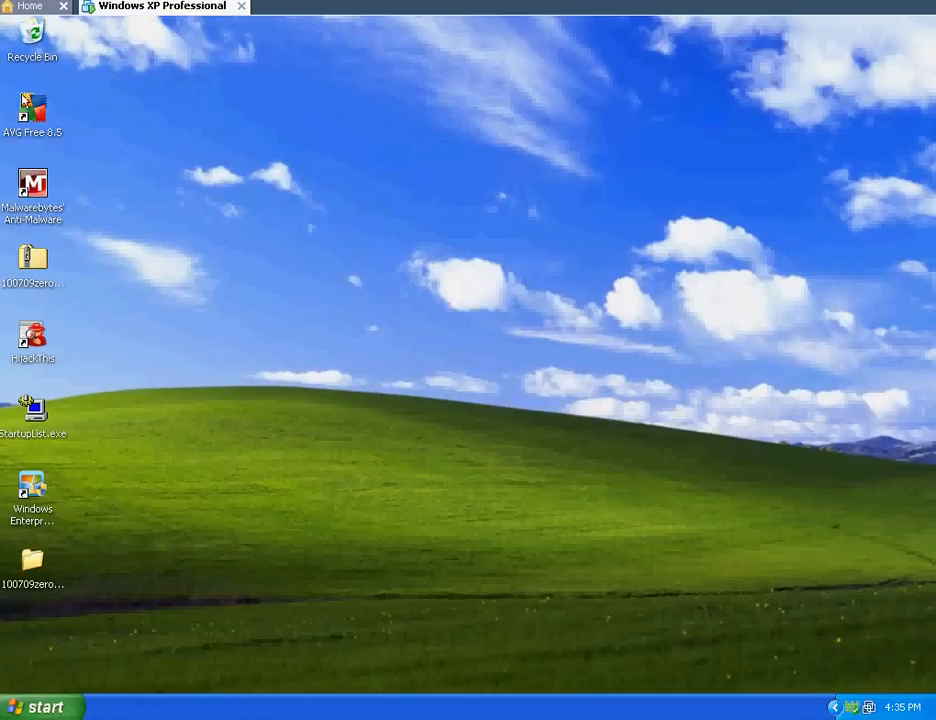
{"action": "mouse_move", "coordinate": [153, 101]}
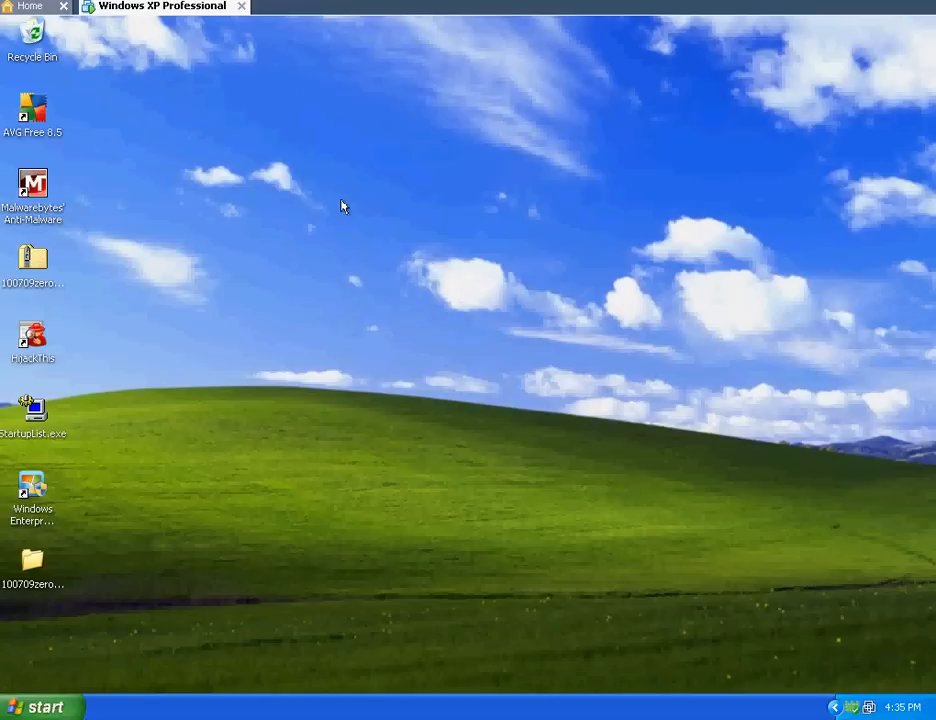
{"action": "mouse_move", "coordinate": [327, 207]}
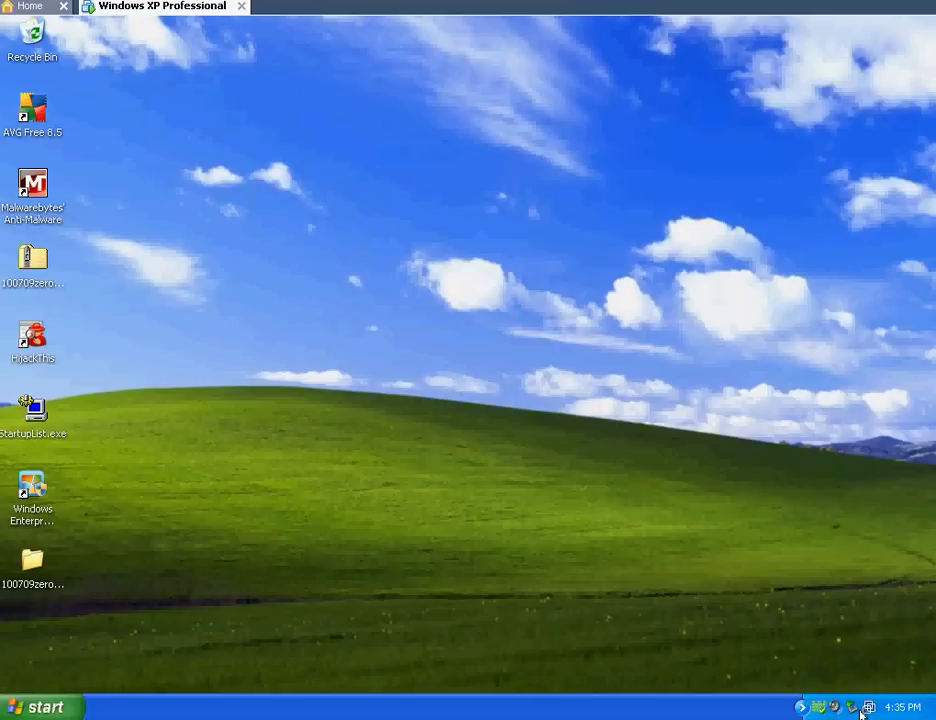
{"action": "mouse_move", "coordinate": [818, 707]}
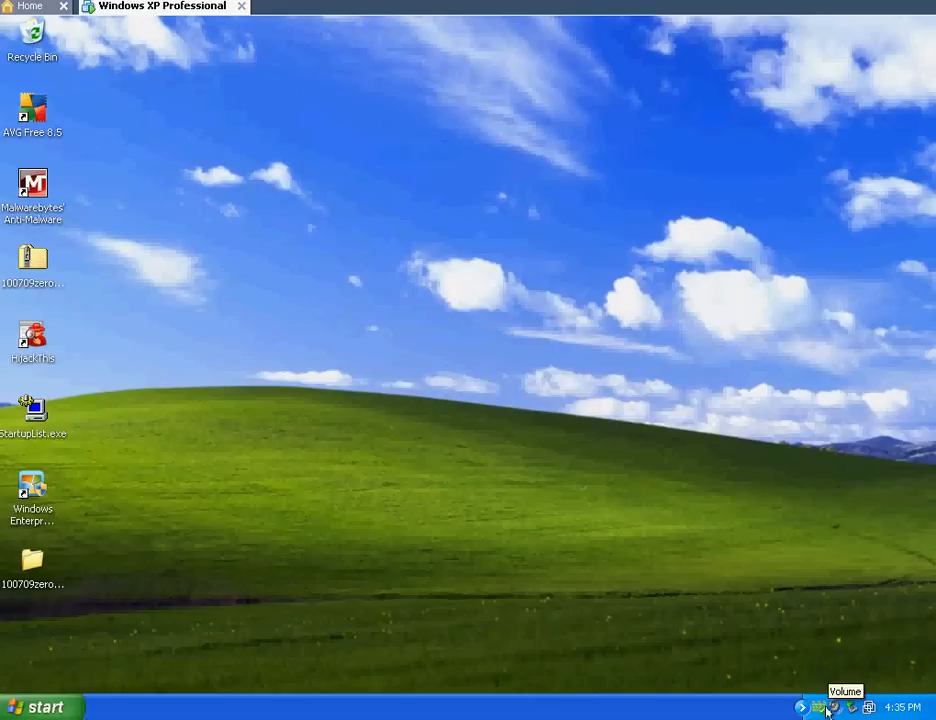
{"action": "mouse_move", "coordinate": [817, 706]}
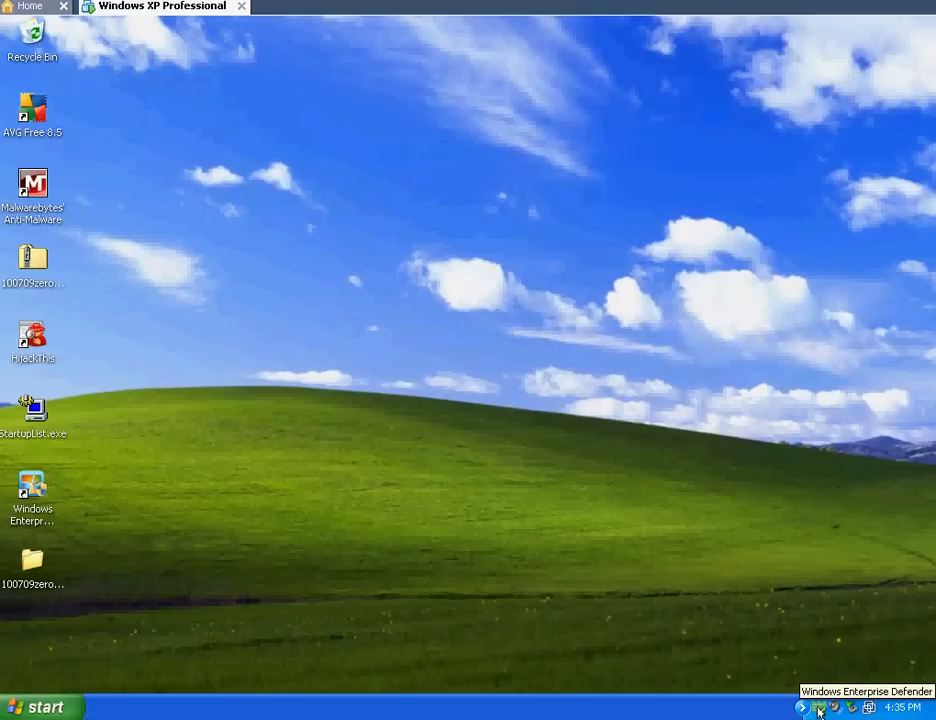
{"action": "left_click", "coordinate": [818, 707]}
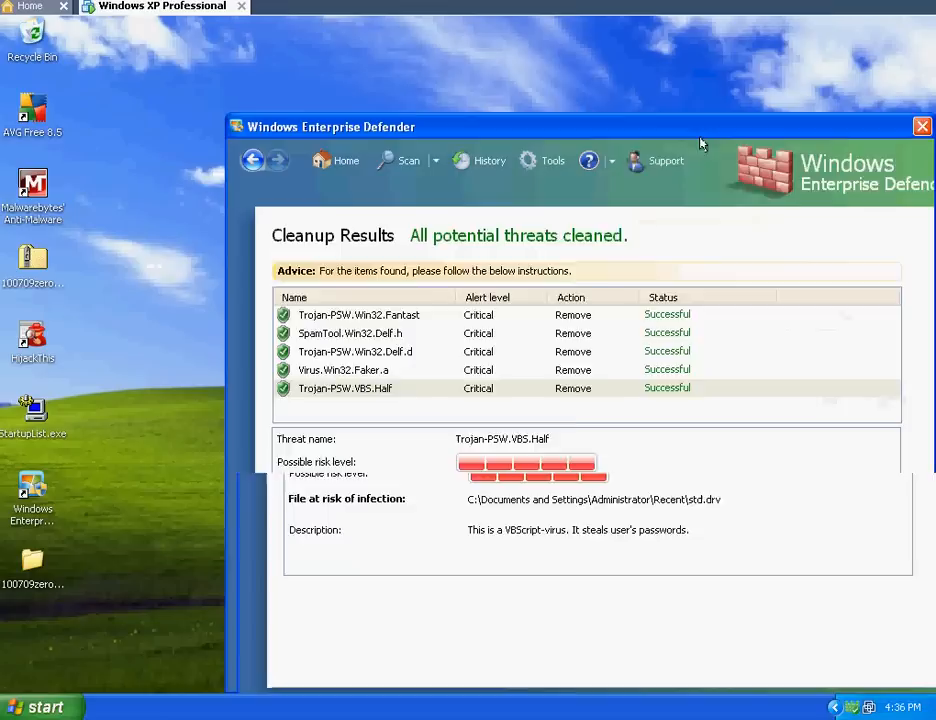
- Move the Defender cleanup results window toward the centre, then close it
{"action": "left_click_drag", "start_coordinate": [580, 126], "coordinate": [400, 111]}
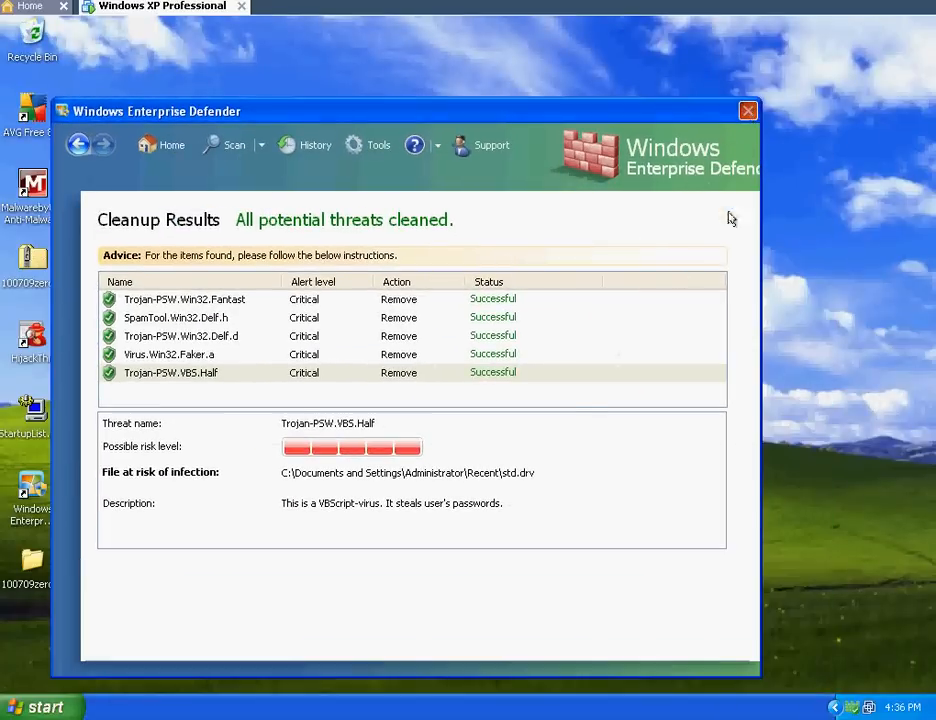
{"action": "left_click", "coordinate": [747, 110]}
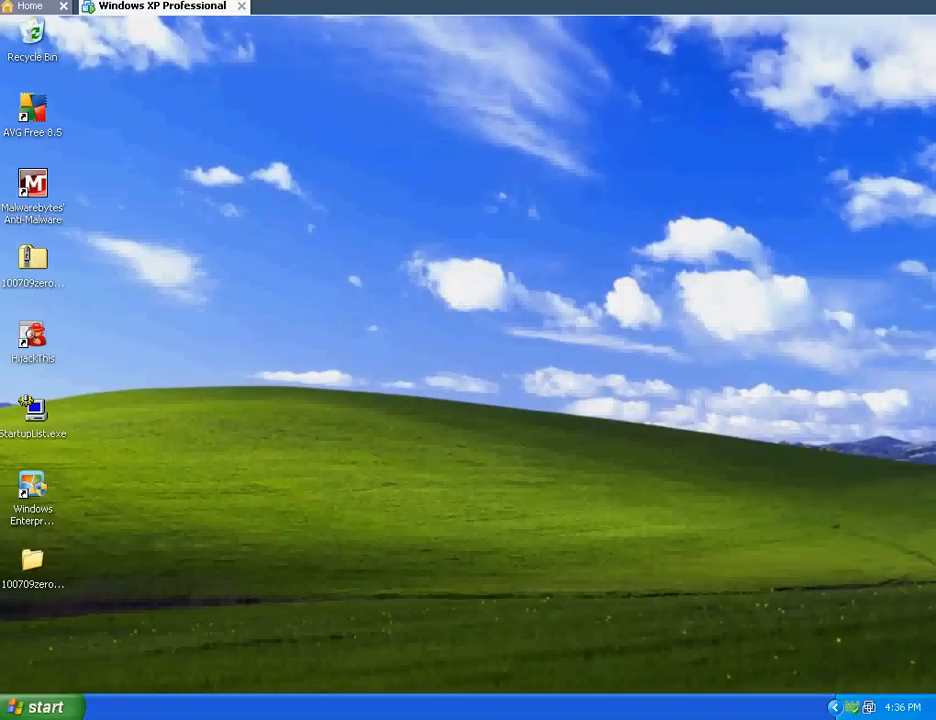